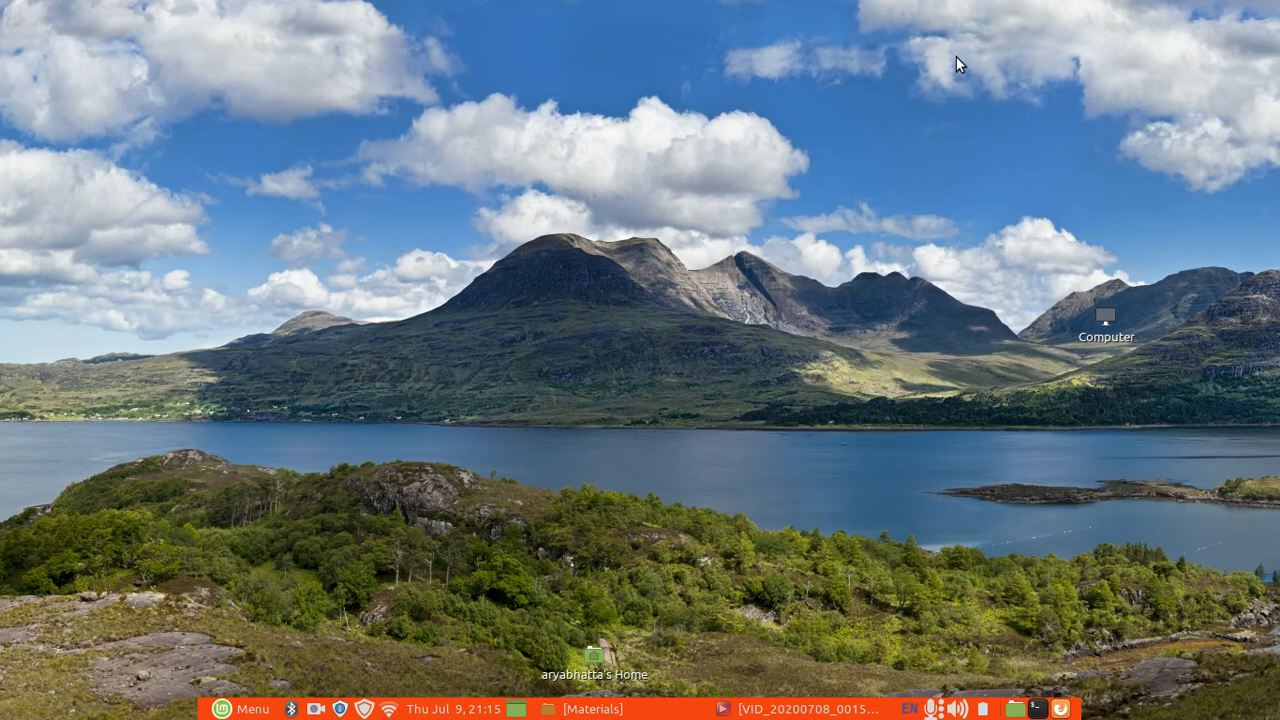
mouse_move(804, 512)
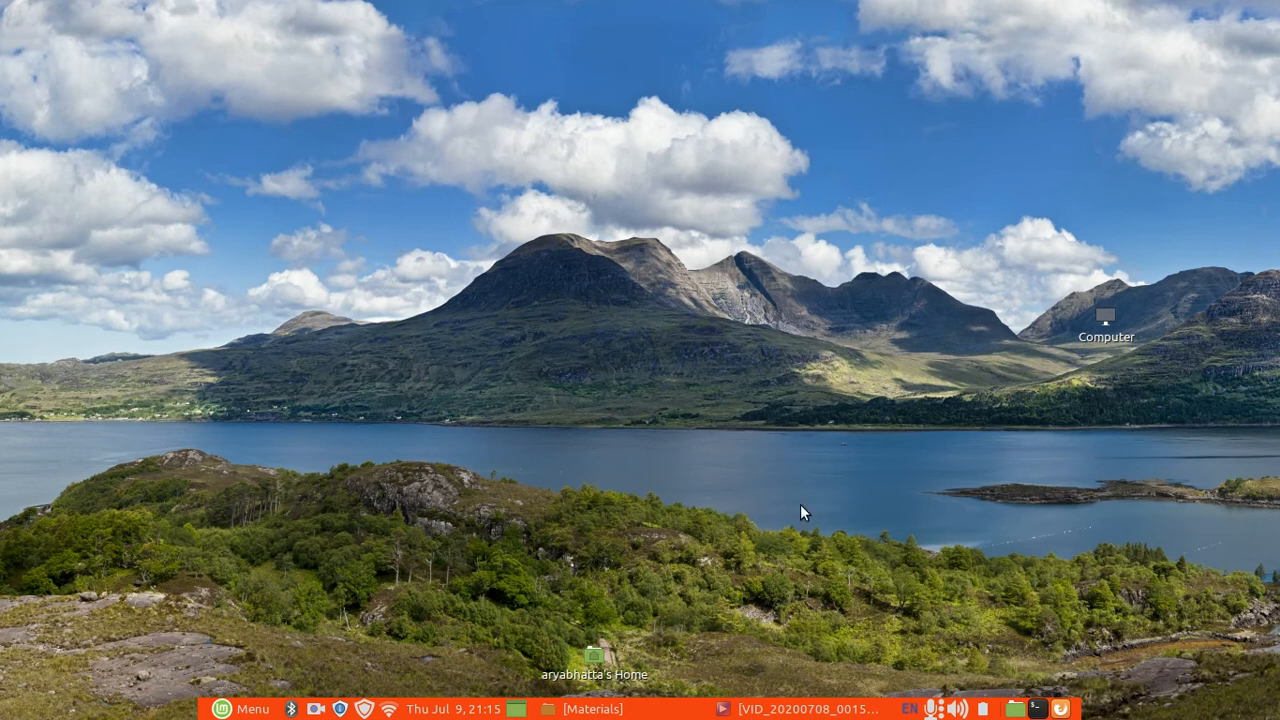
Step: Bring the paused VID_20200708_001545.mp4 window forward and make it fill the screen
click(804, 708)
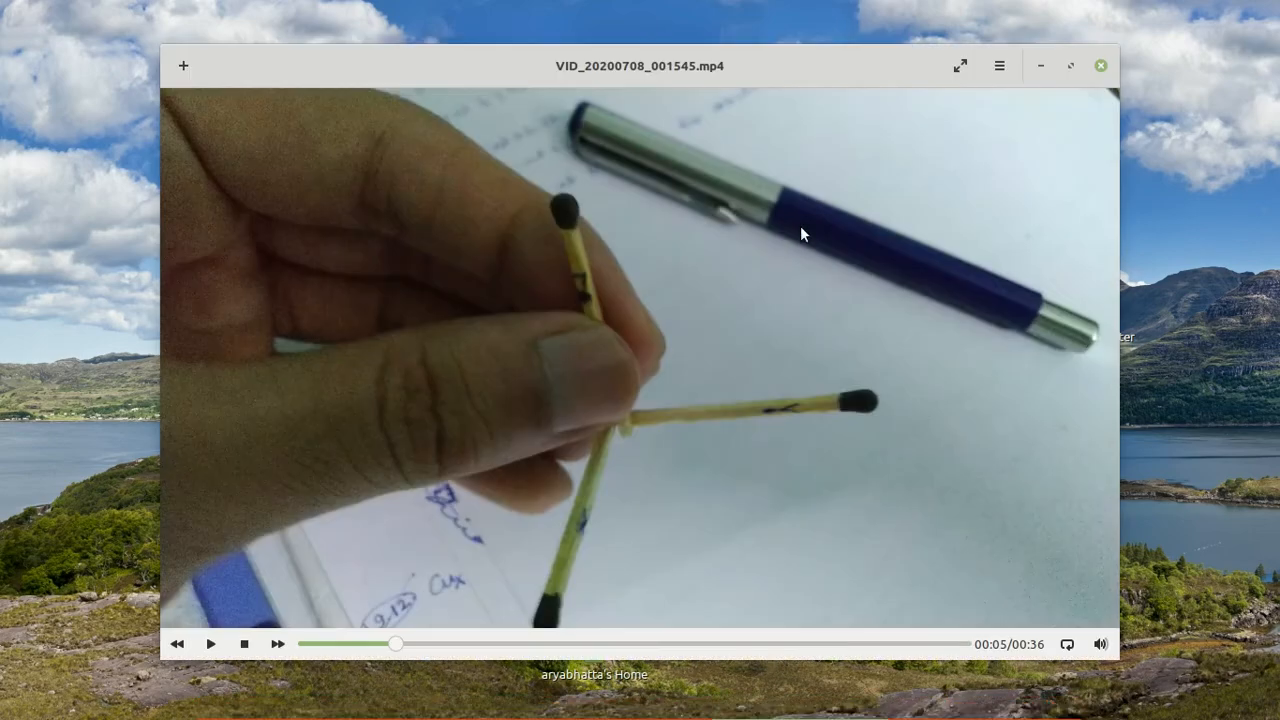
click(960, 64)
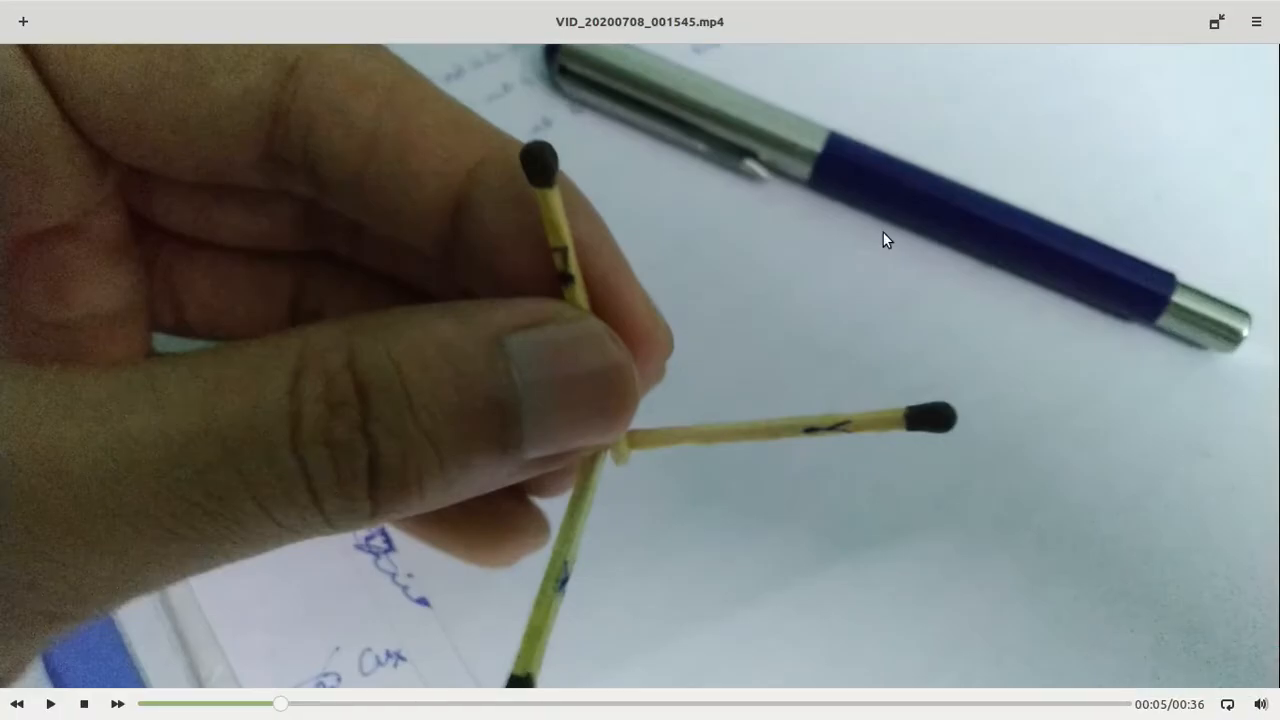
mouse_move(660, 536)
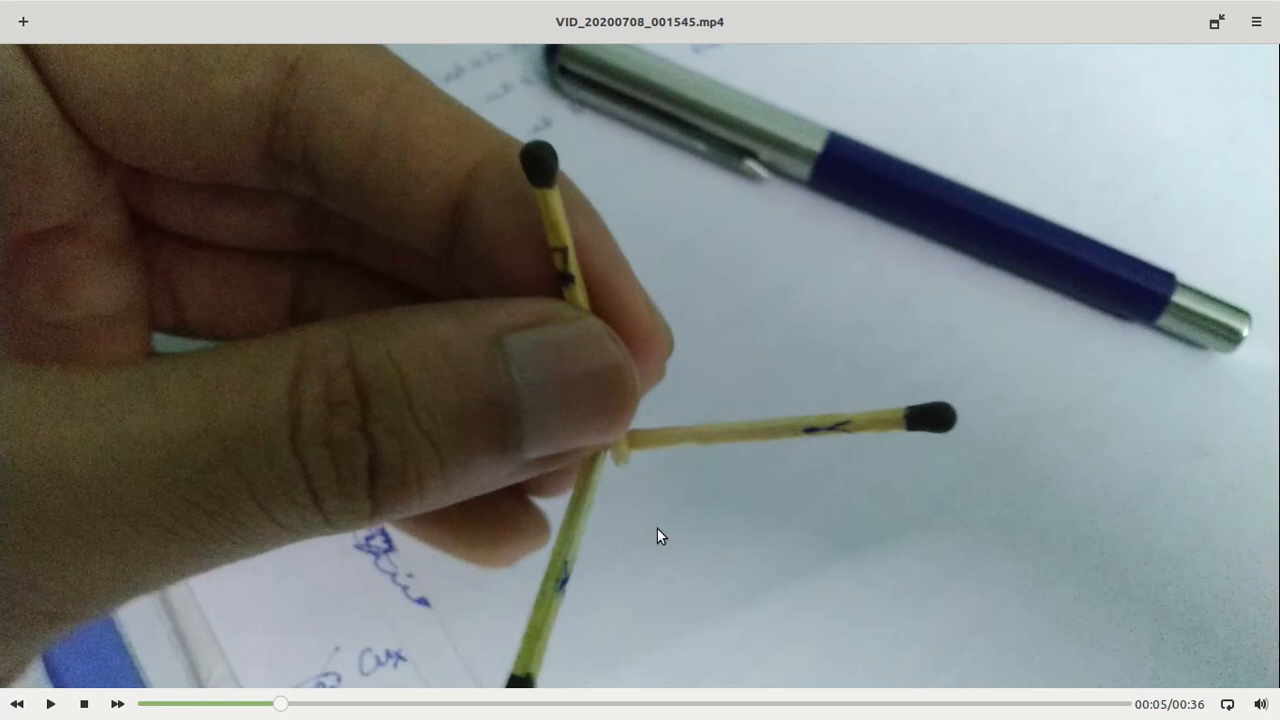
mouse_move(564, 178)
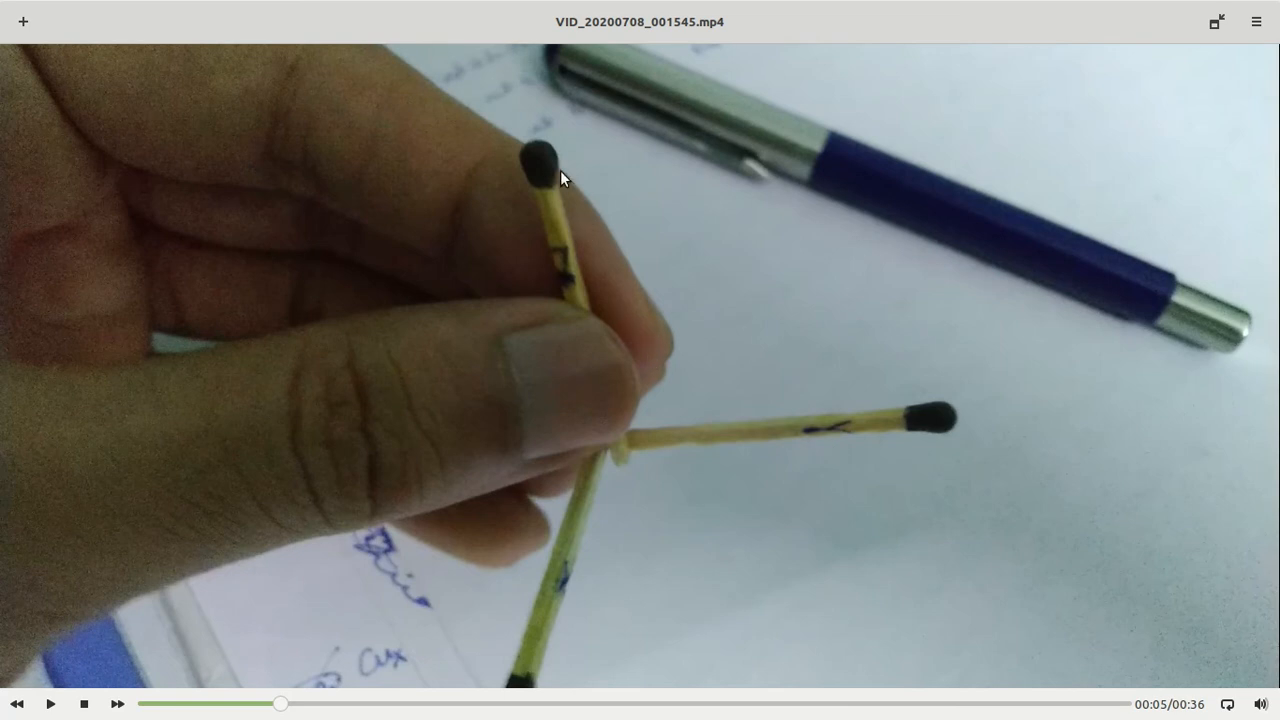
mouse_move(628, 456)
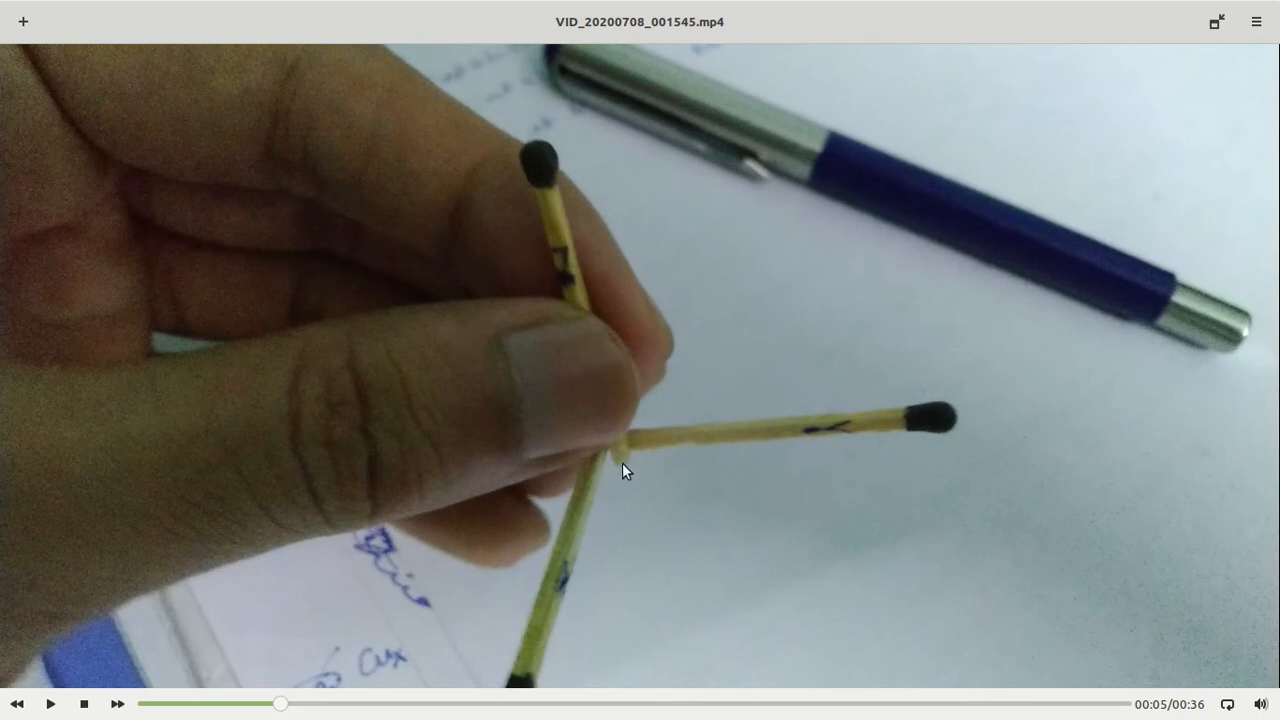
mouse_move(590, 512)
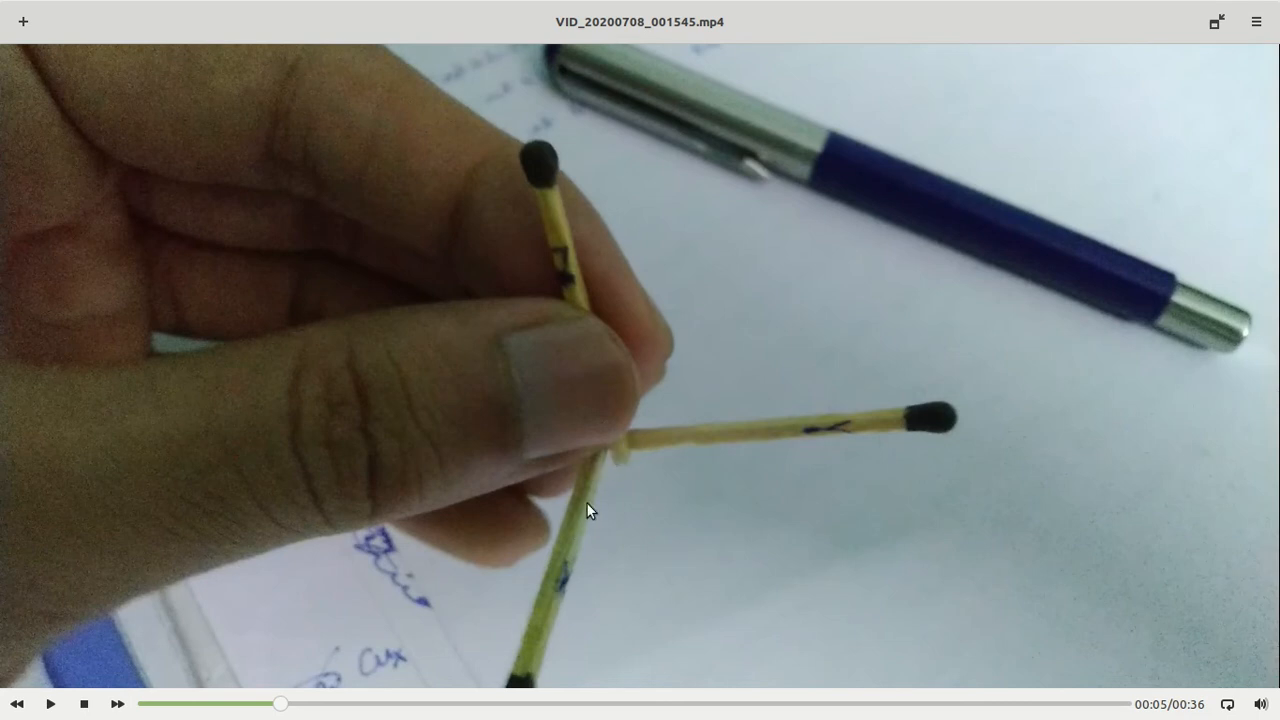
mouse_move(604, 516)
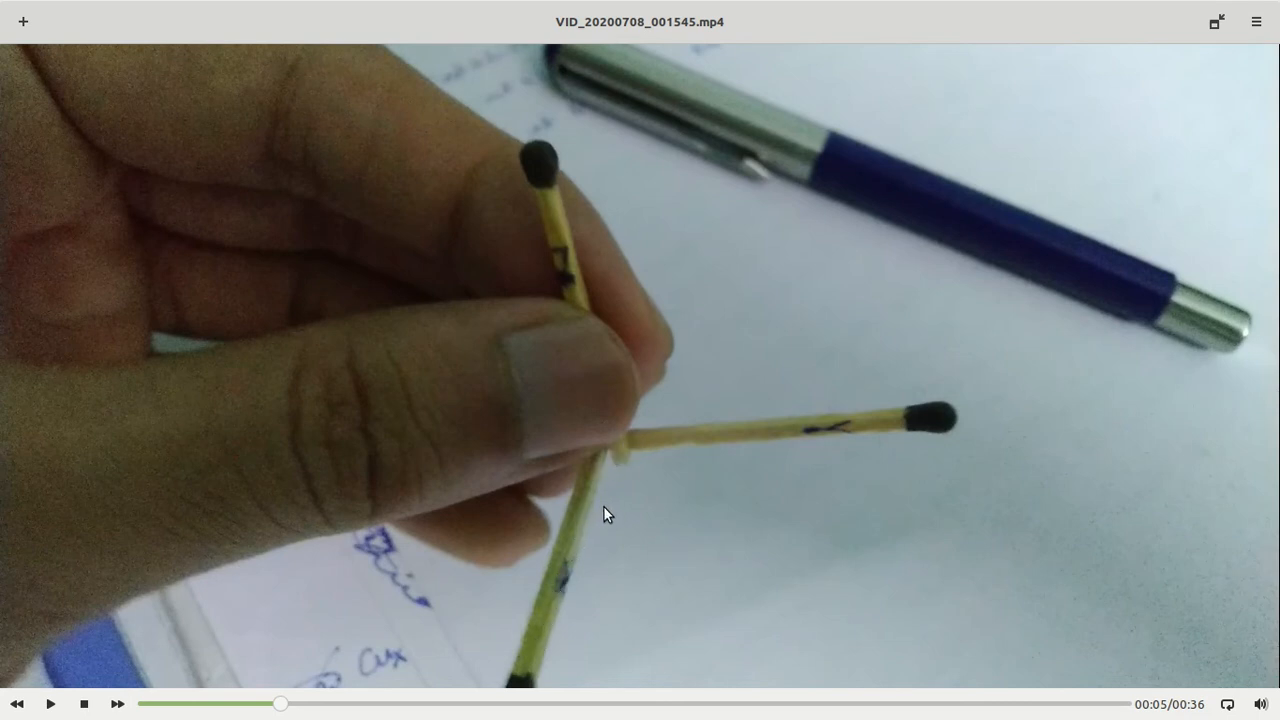
mouse_move(870, 422)
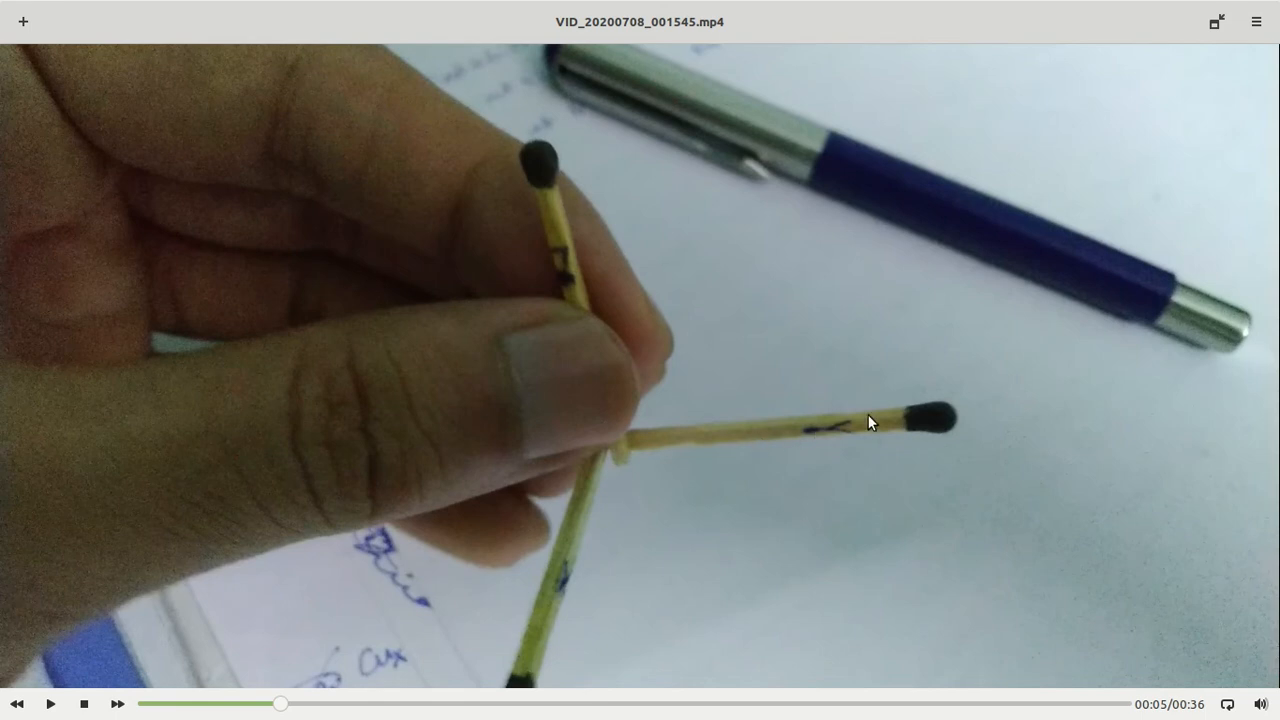
mouse_move(624, 402)
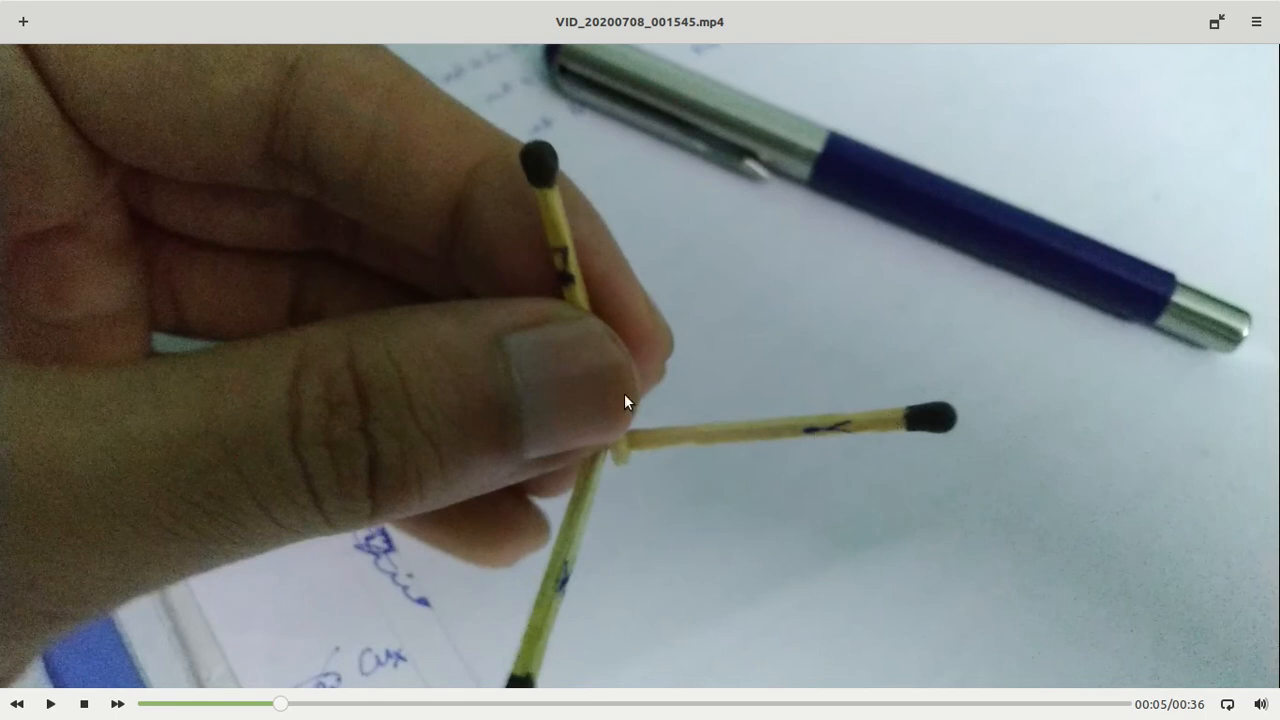
mouse_move(810, 436)
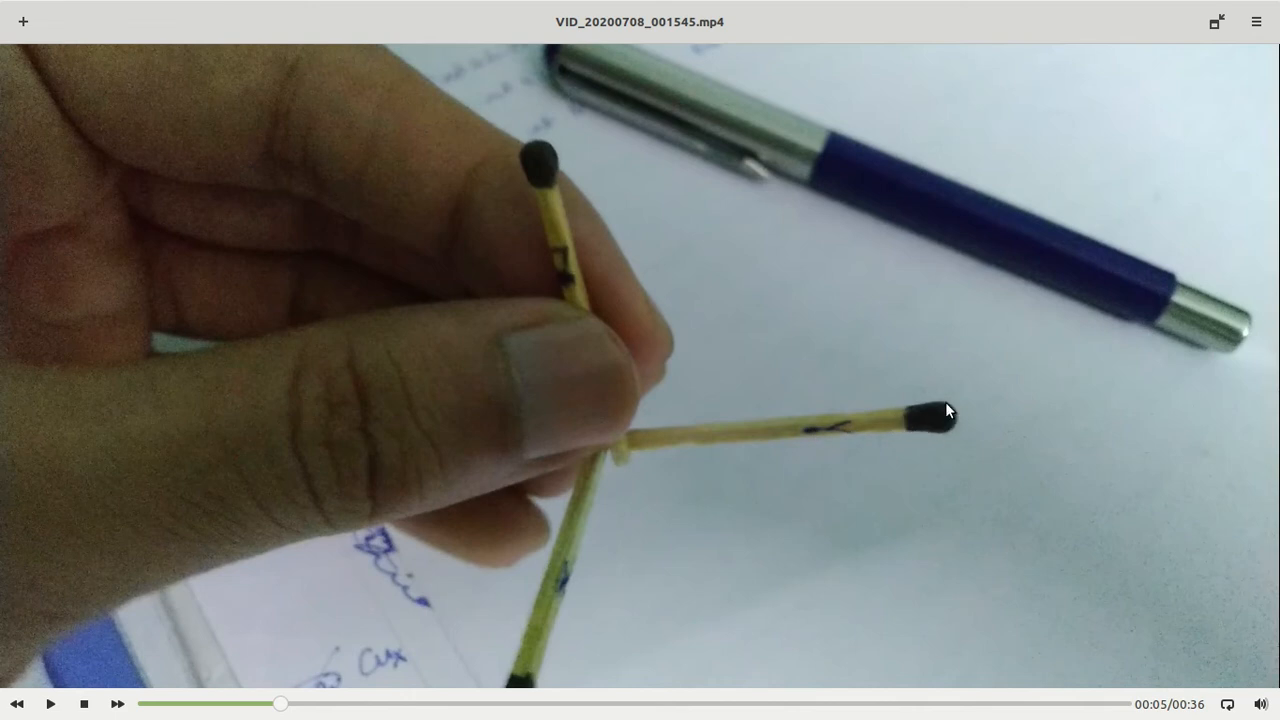
mouse_move(556, 596)
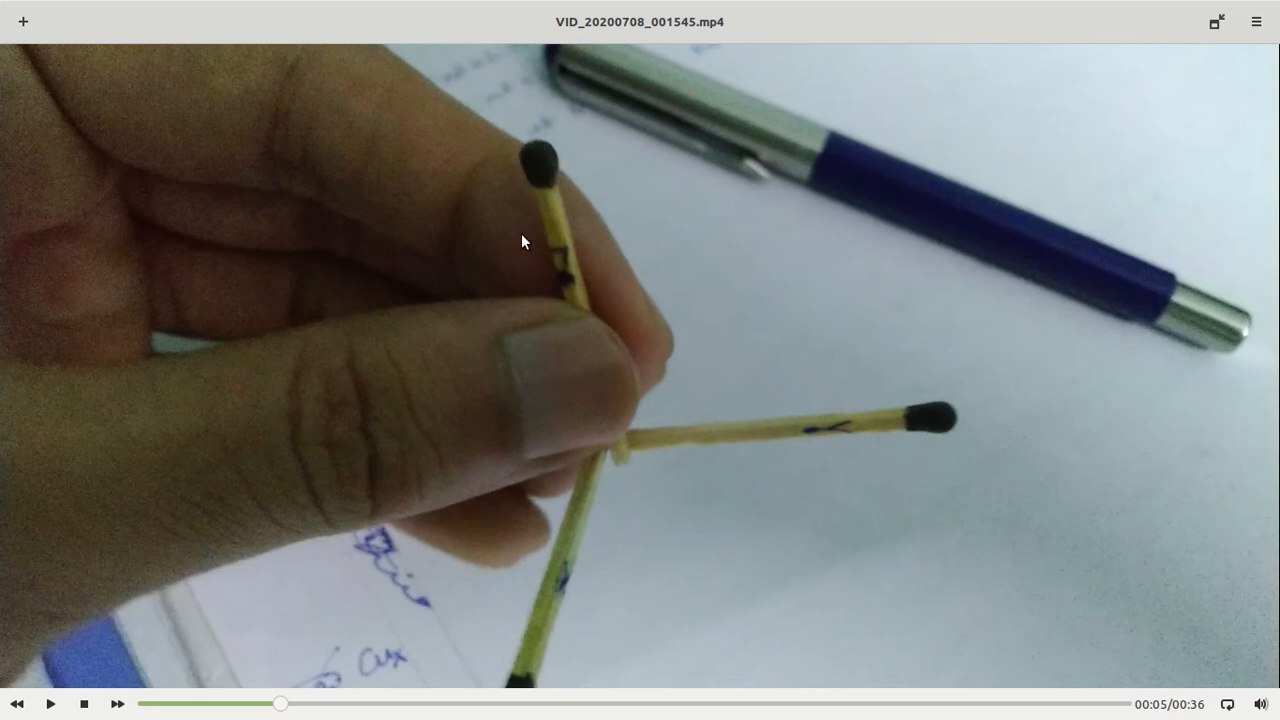
mouse_move(556, 176)
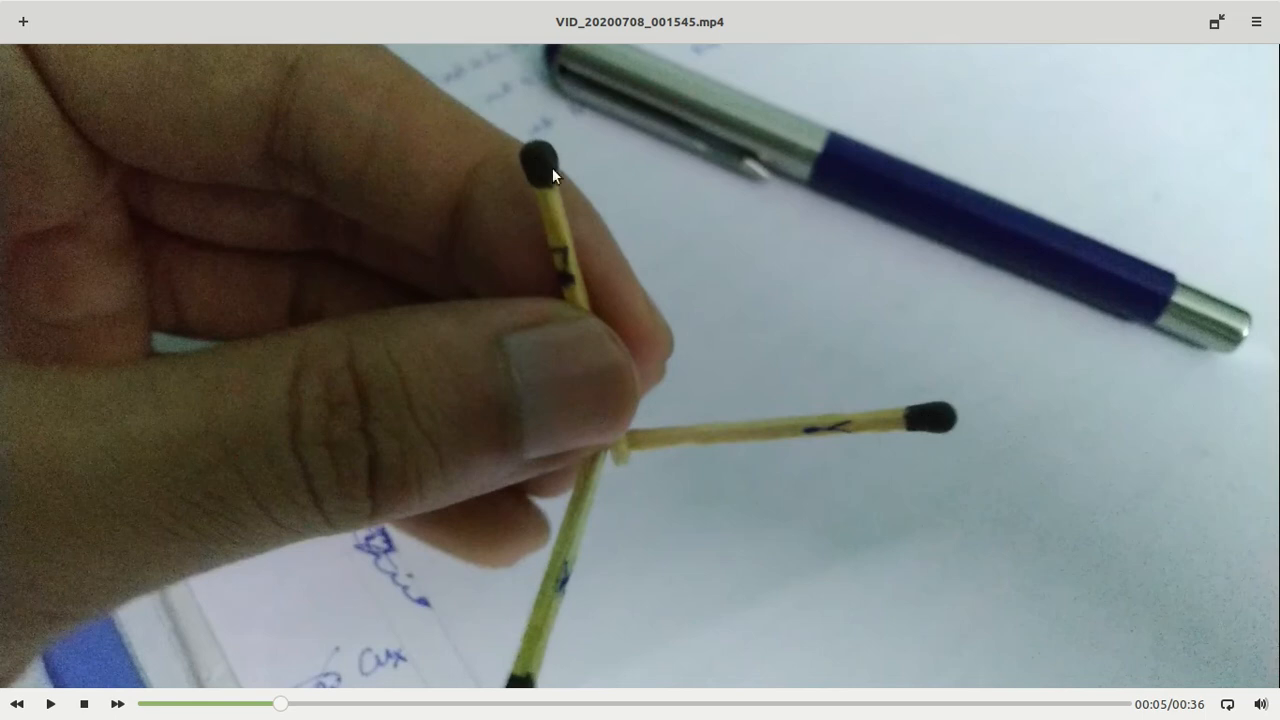
mouse_move(604, 362)
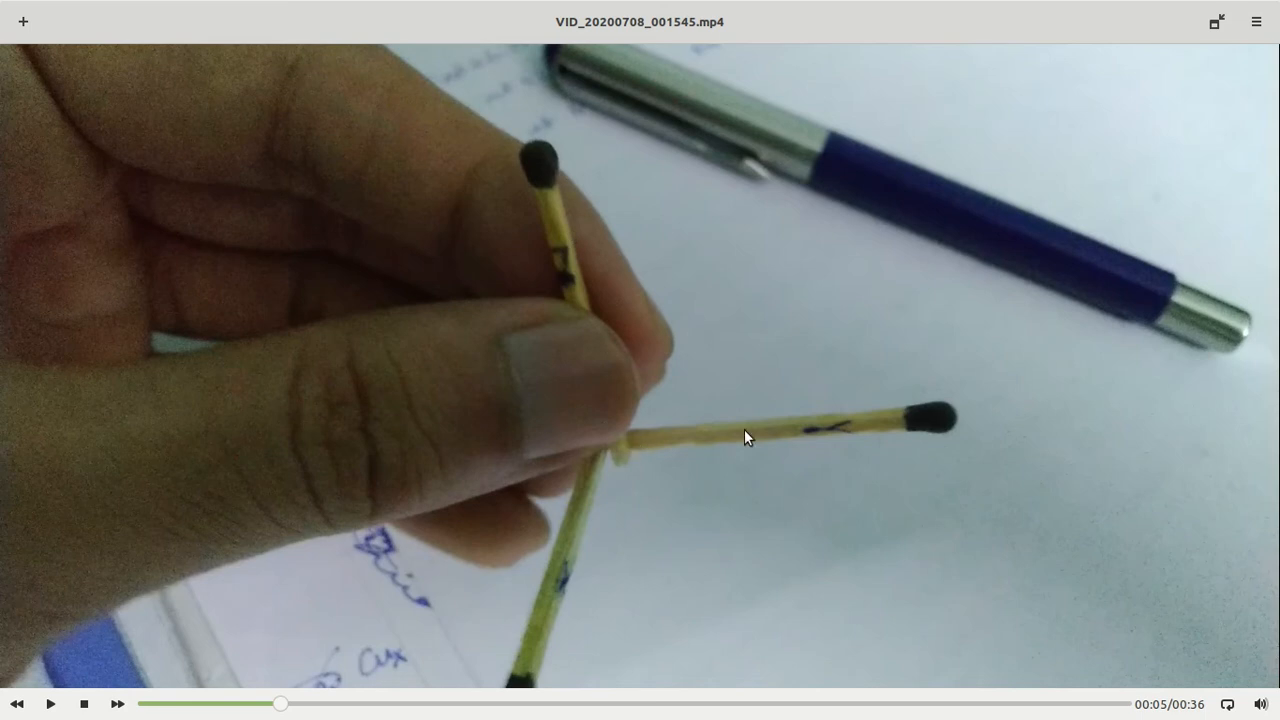
mouse_move(540, 648)
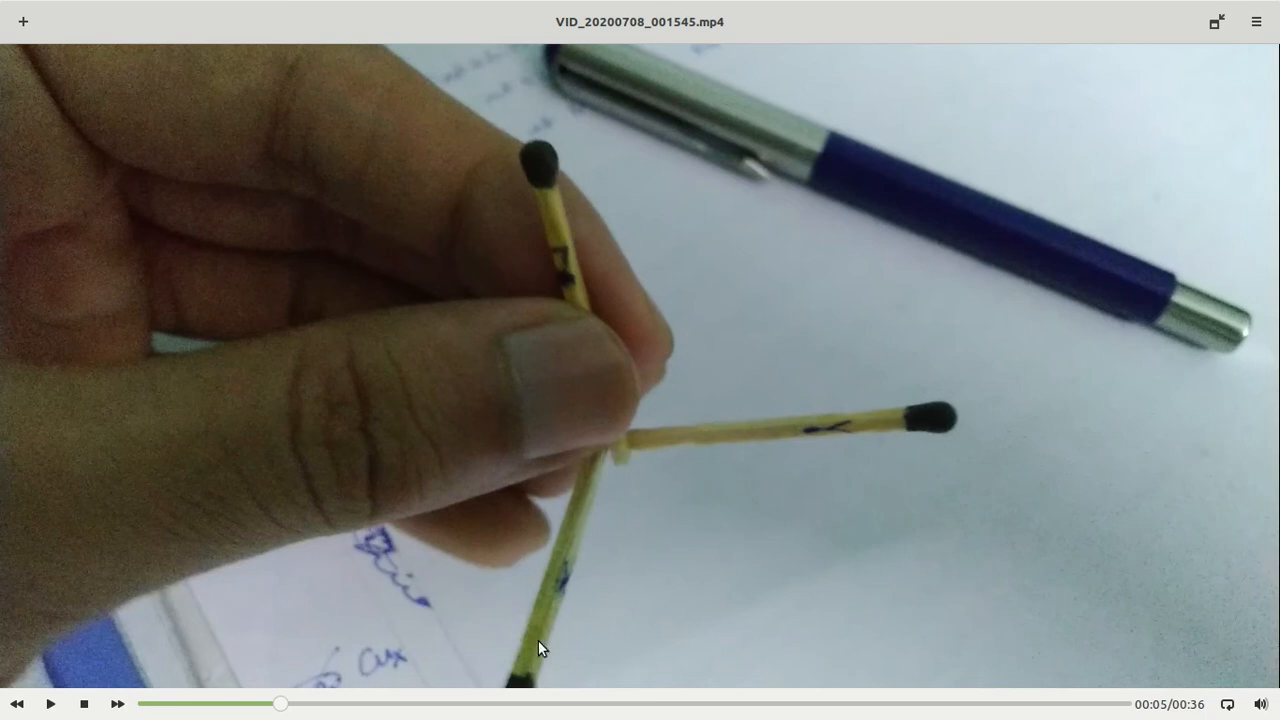
mouse_move(556, 168)
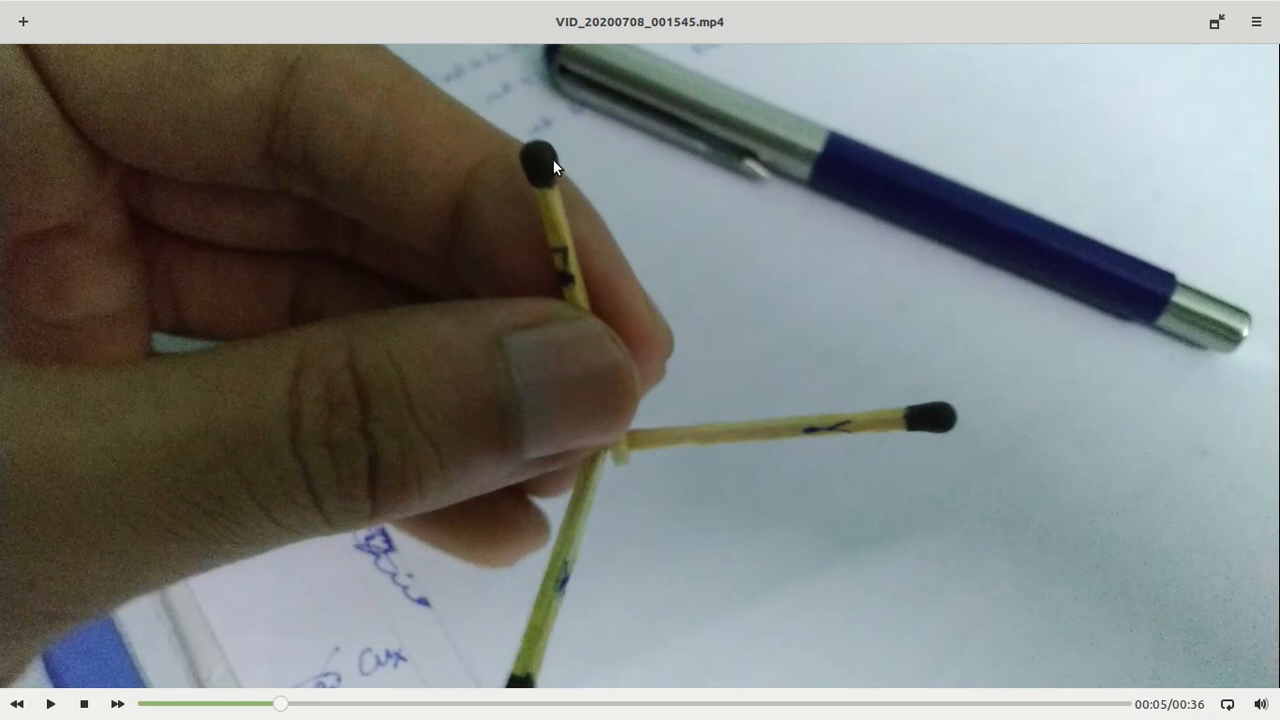
mouse_move(620, 412)
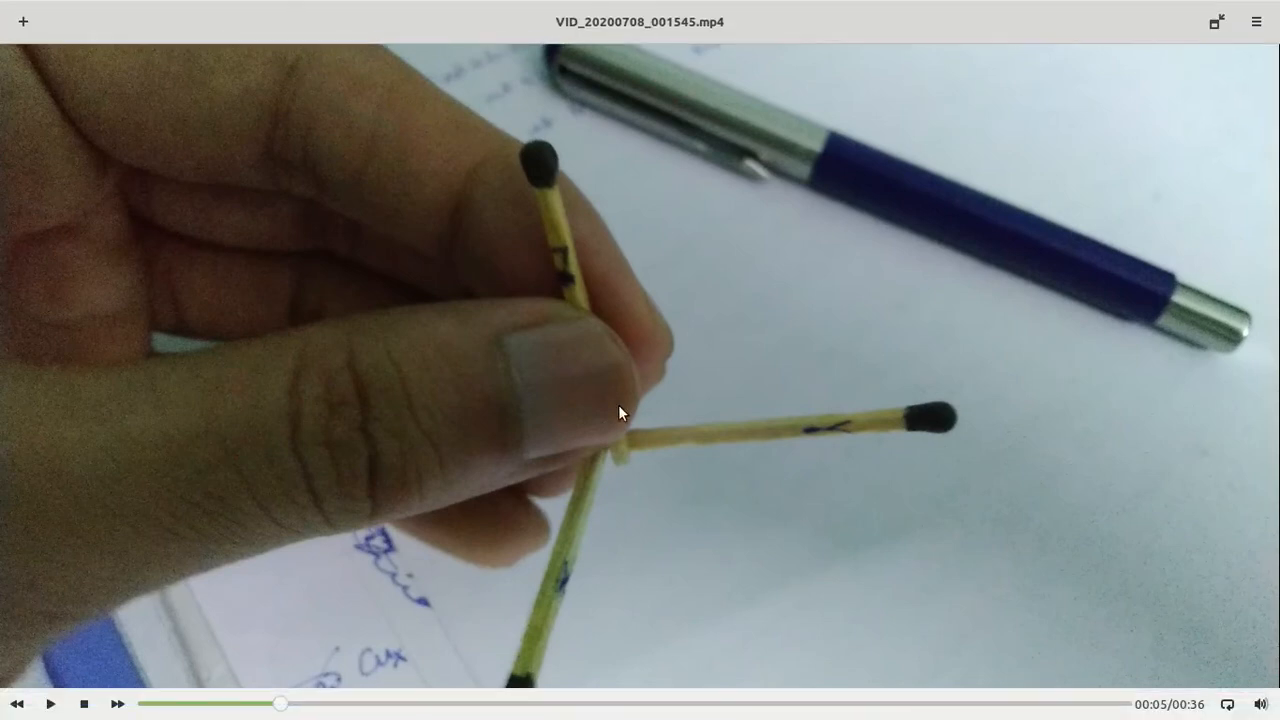
mouse_move(618, 448)
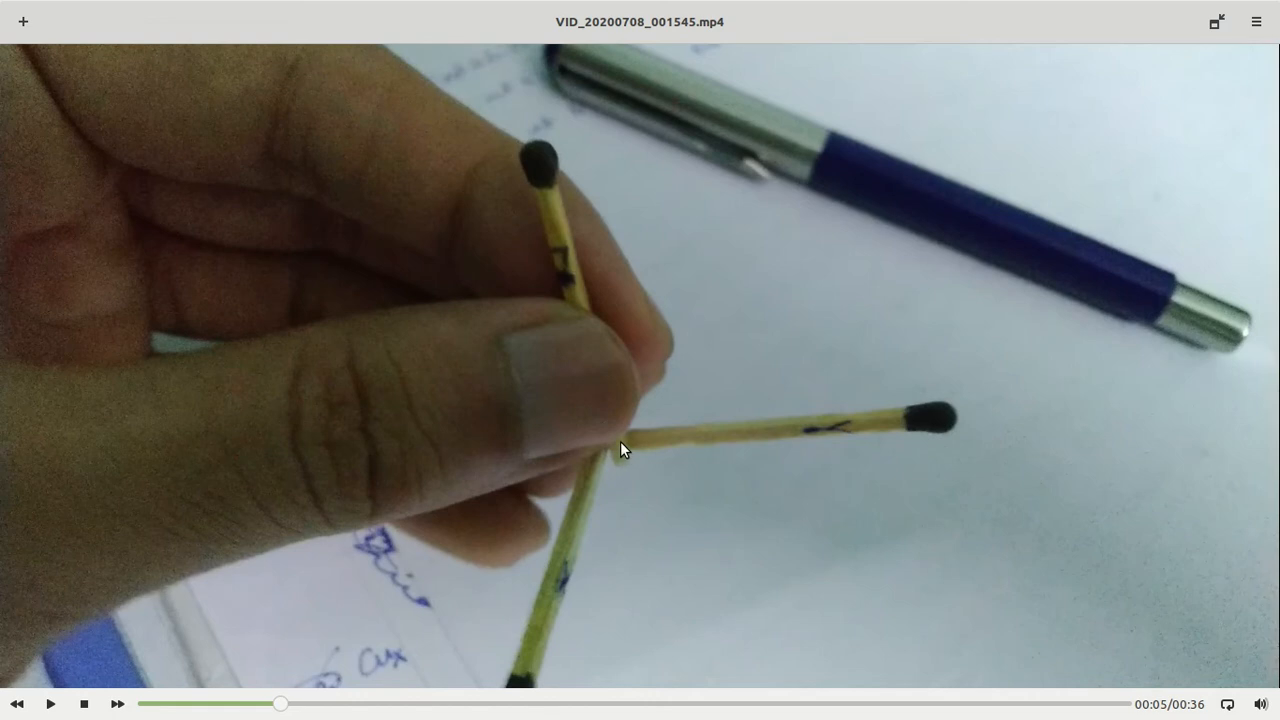
mouse_move(612, 446)
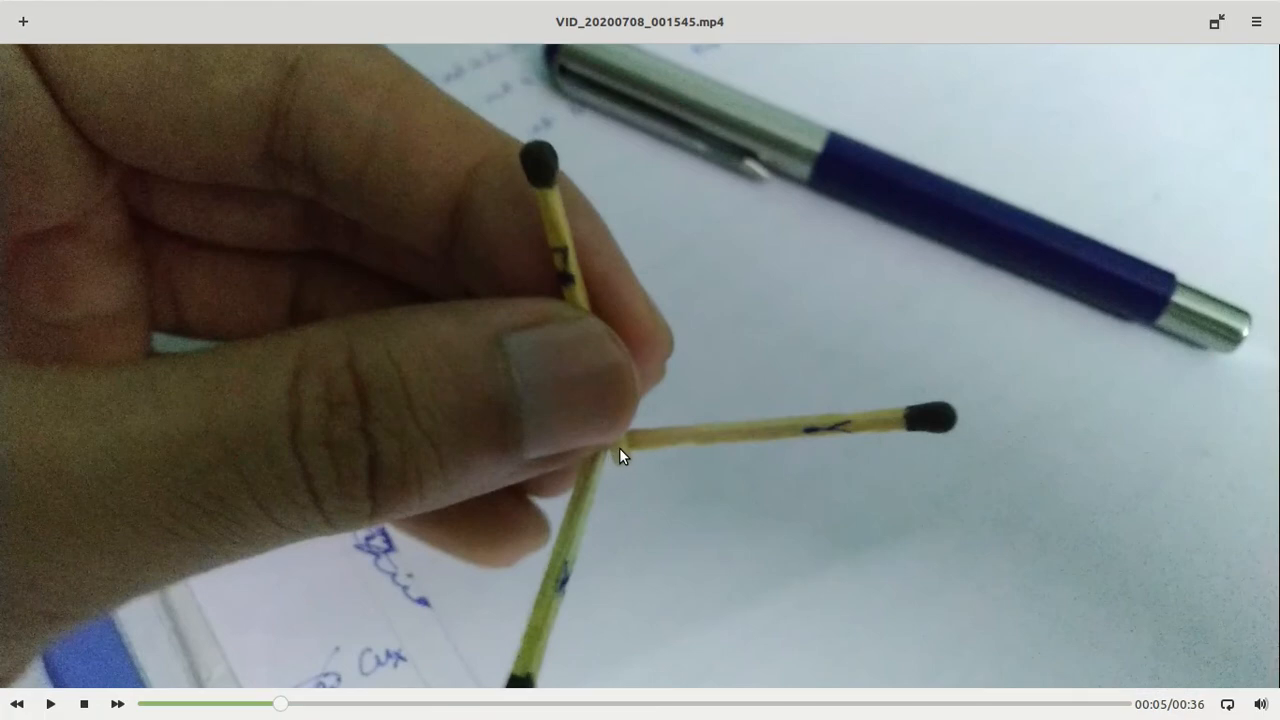
mouse_move(592, 210)
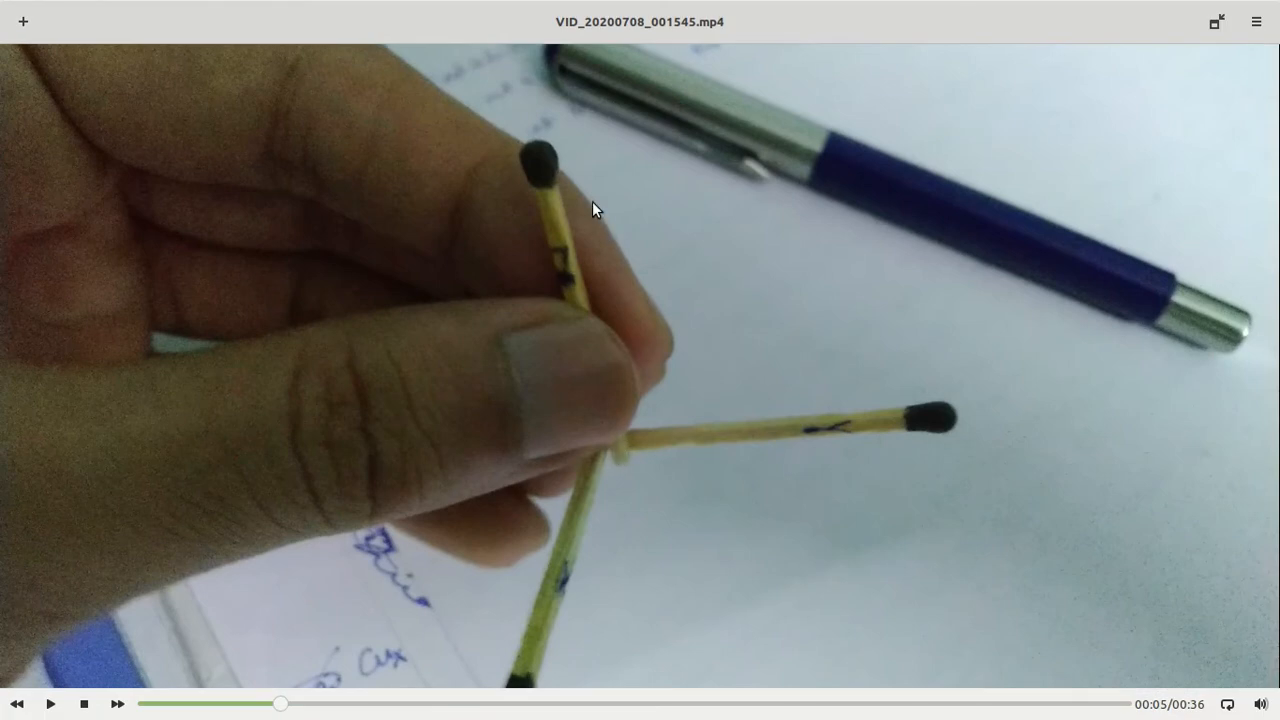
mouse_move(670, 396)
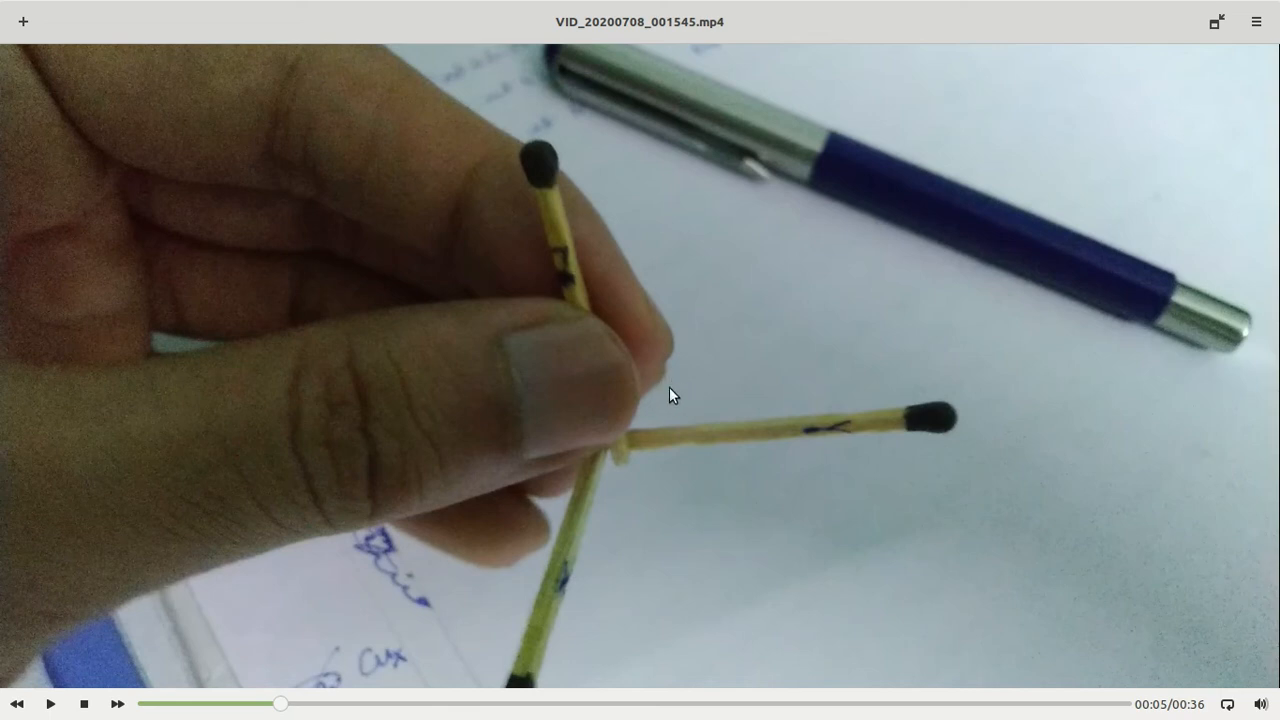
mouse_move(620, 450)
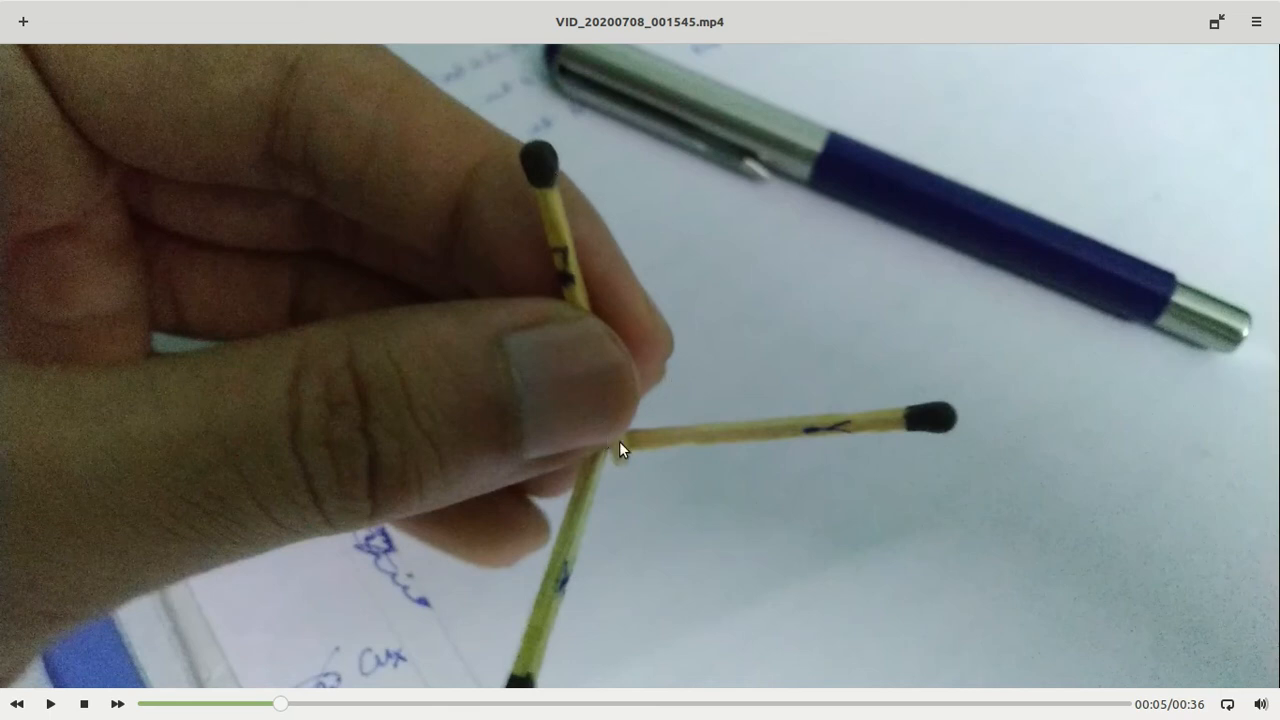
mouse_move(638, 358)
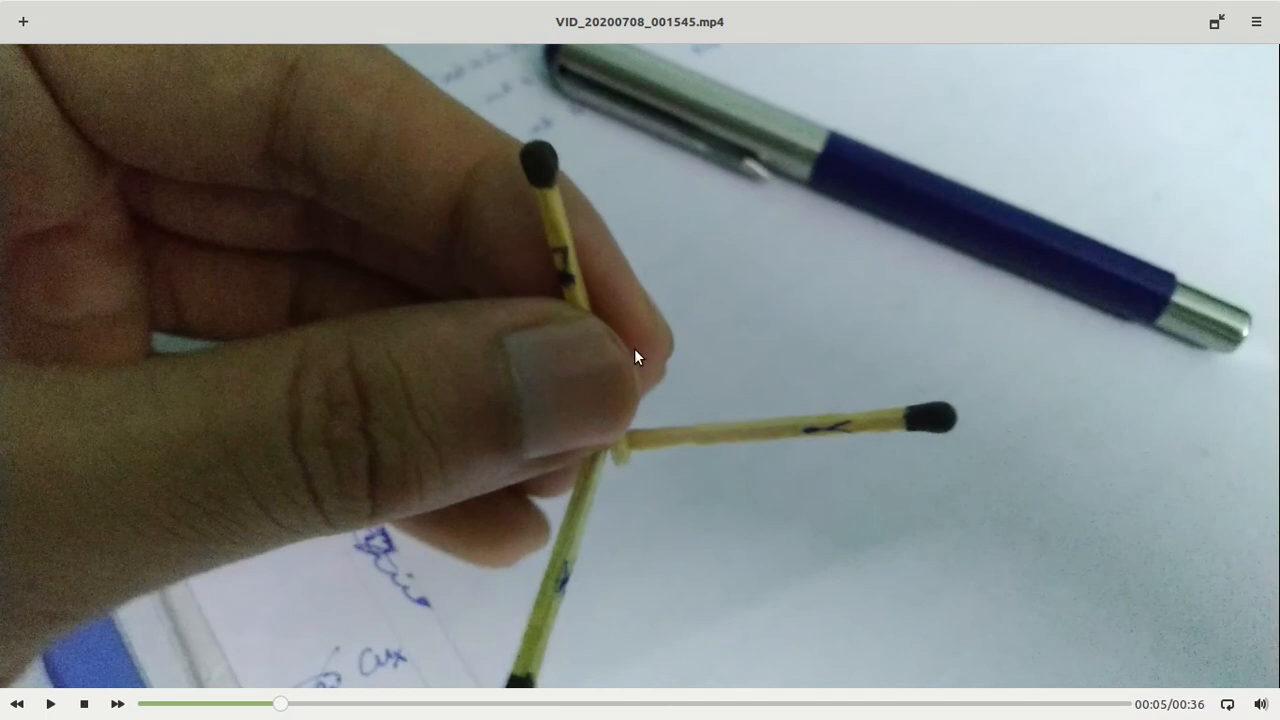
mouse_move(648, 378)
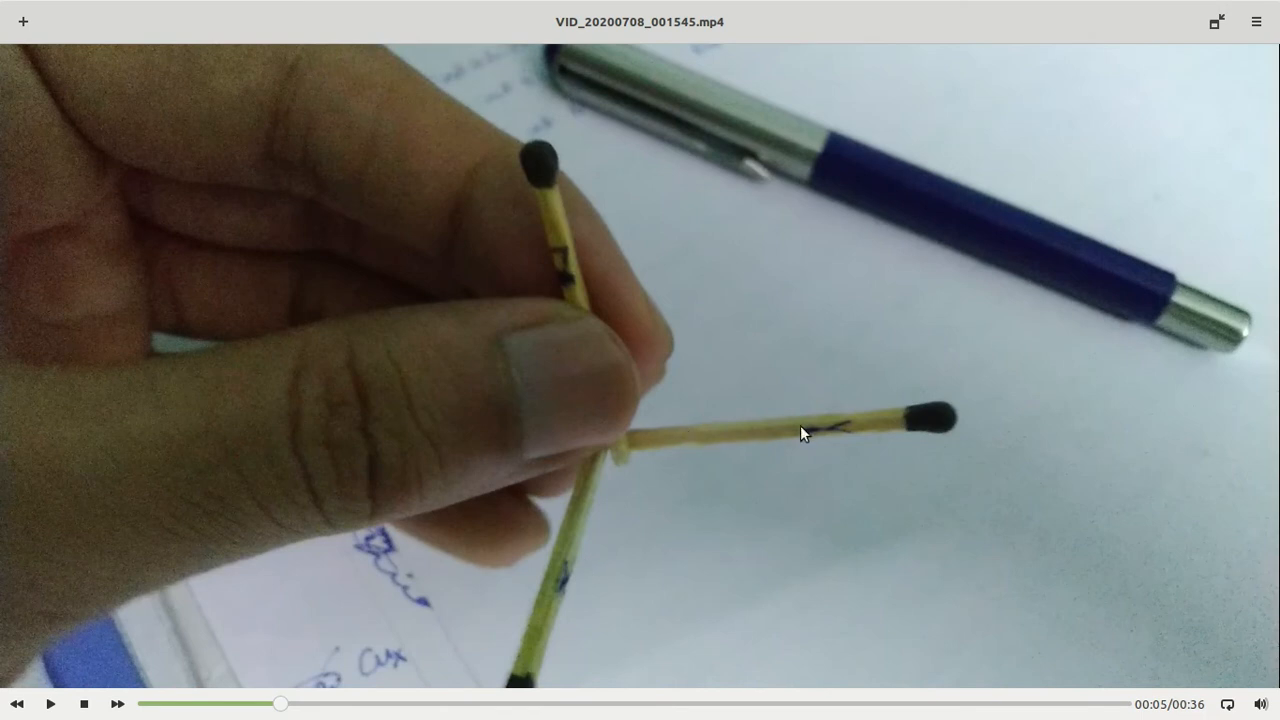
mouse_move(560, 216)
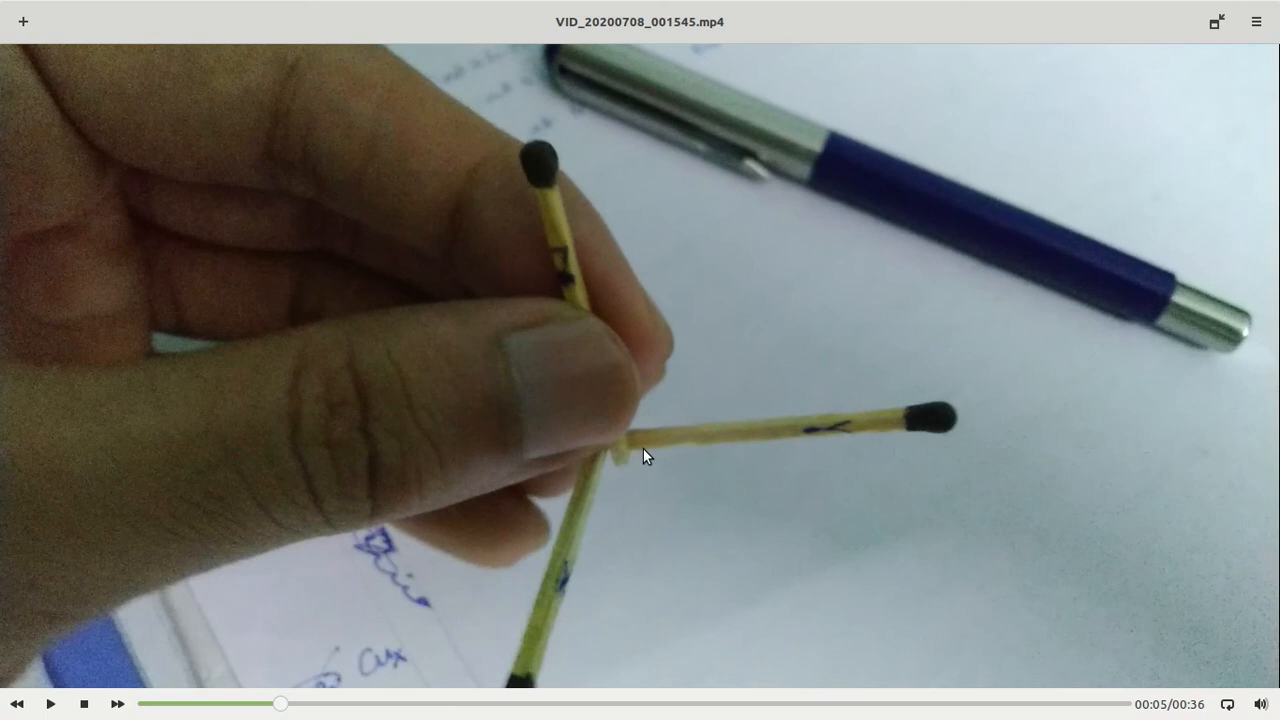
mouse_move(632, 404)
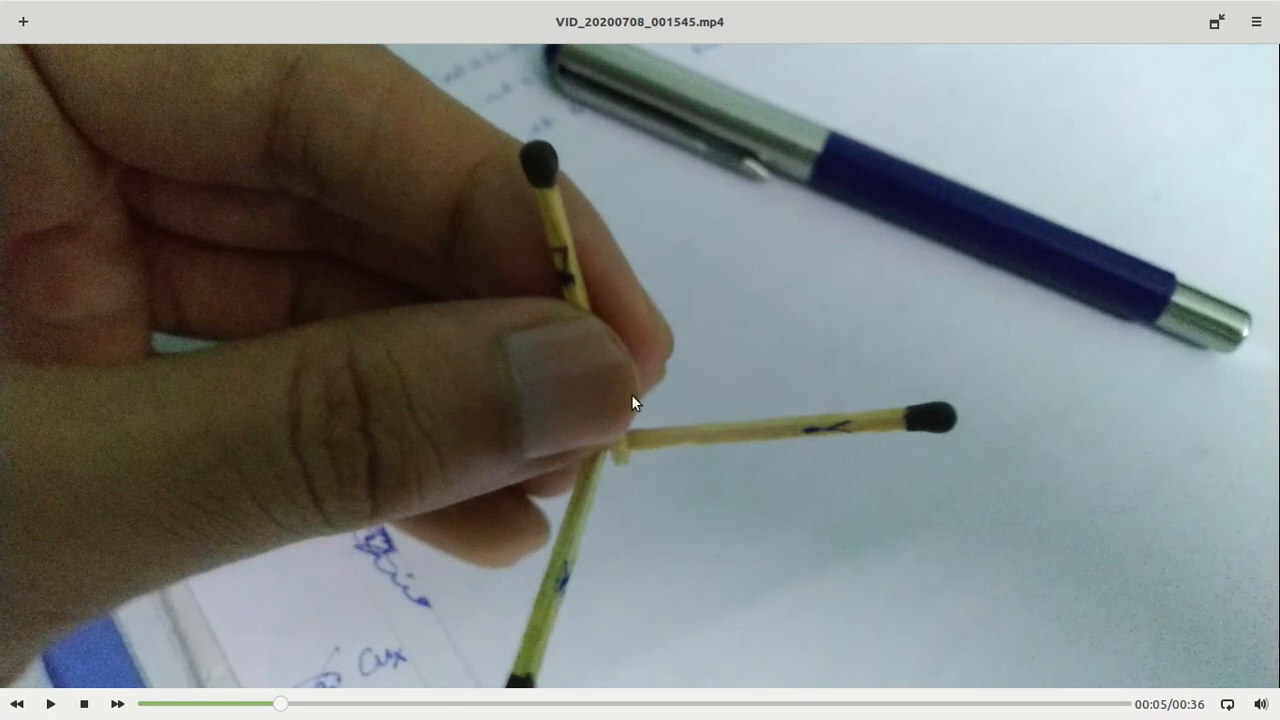
mouse_move(638, 390)
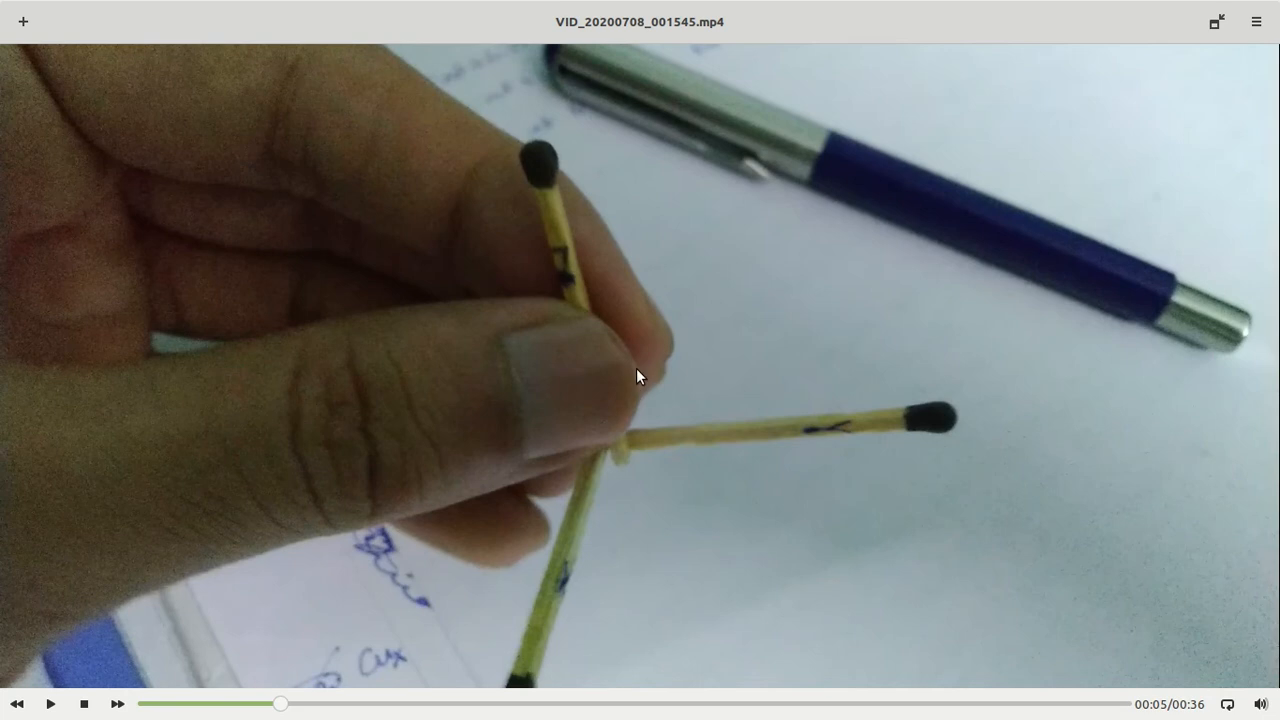
mouse_move(632, 376)
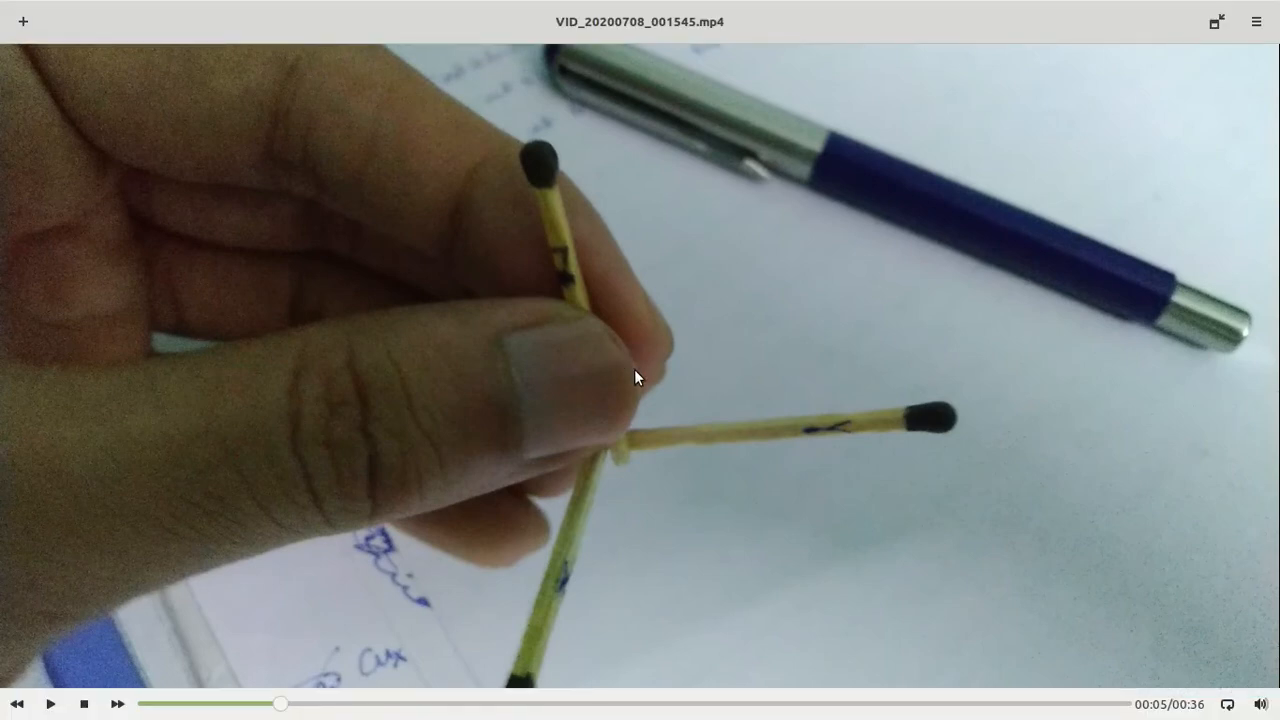
mouse_move(452, 528)
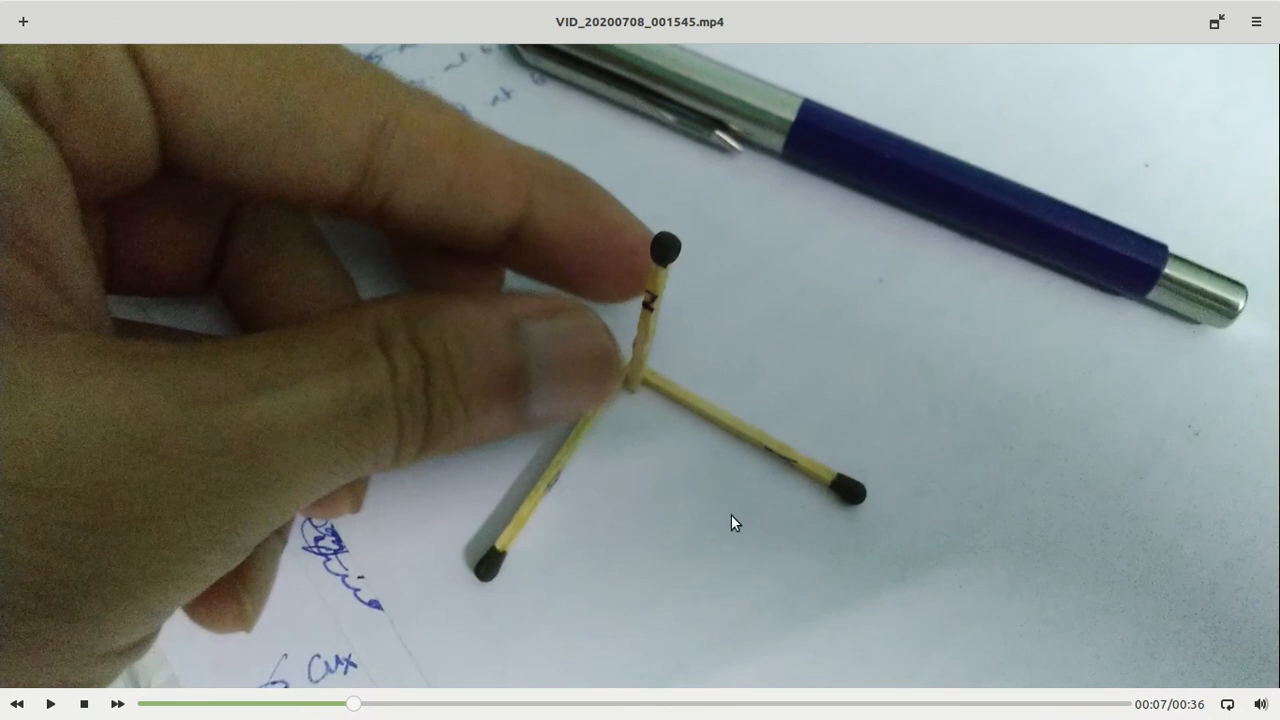
mouse_move(840, 488)
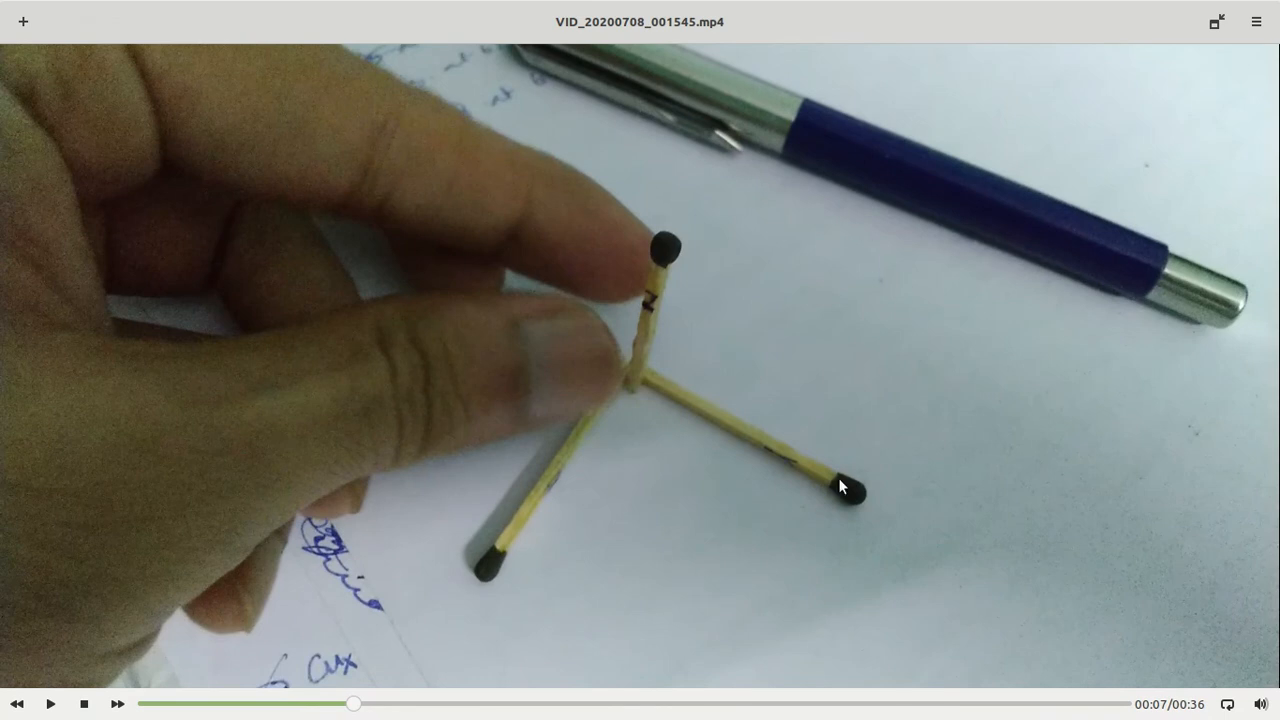
mouse_move(640, 394)
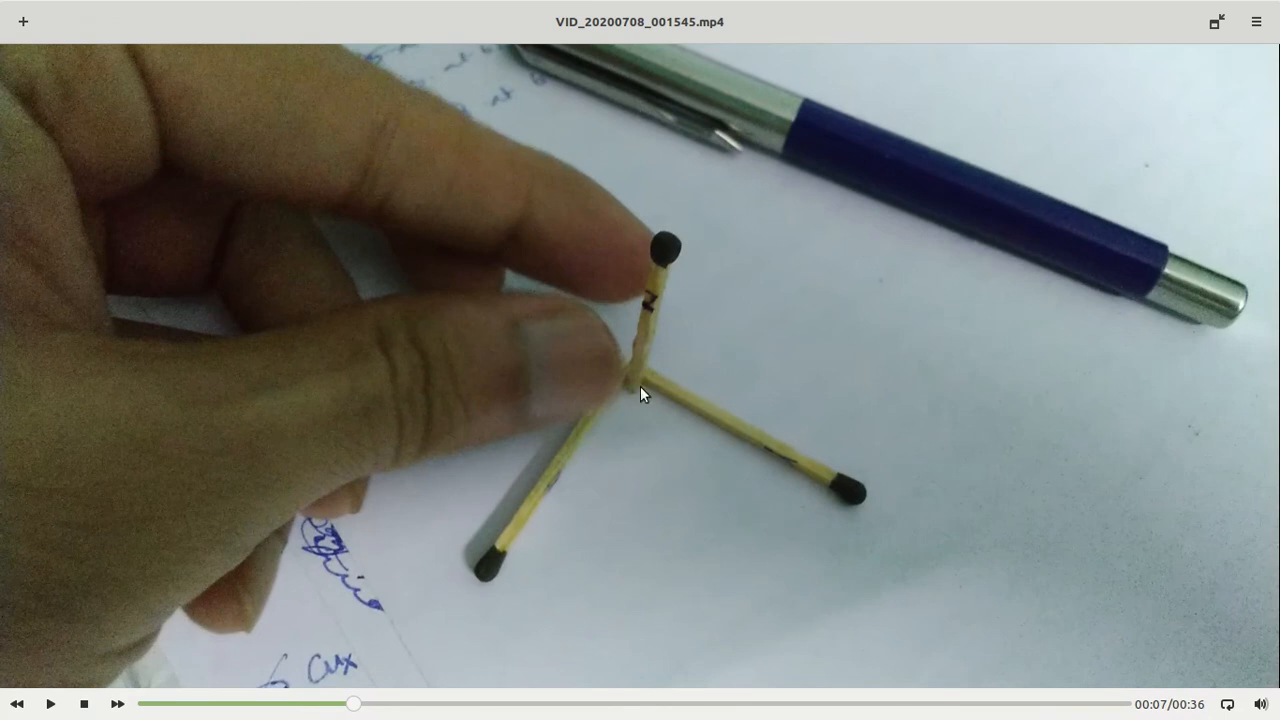
mouse_move(986, 498)
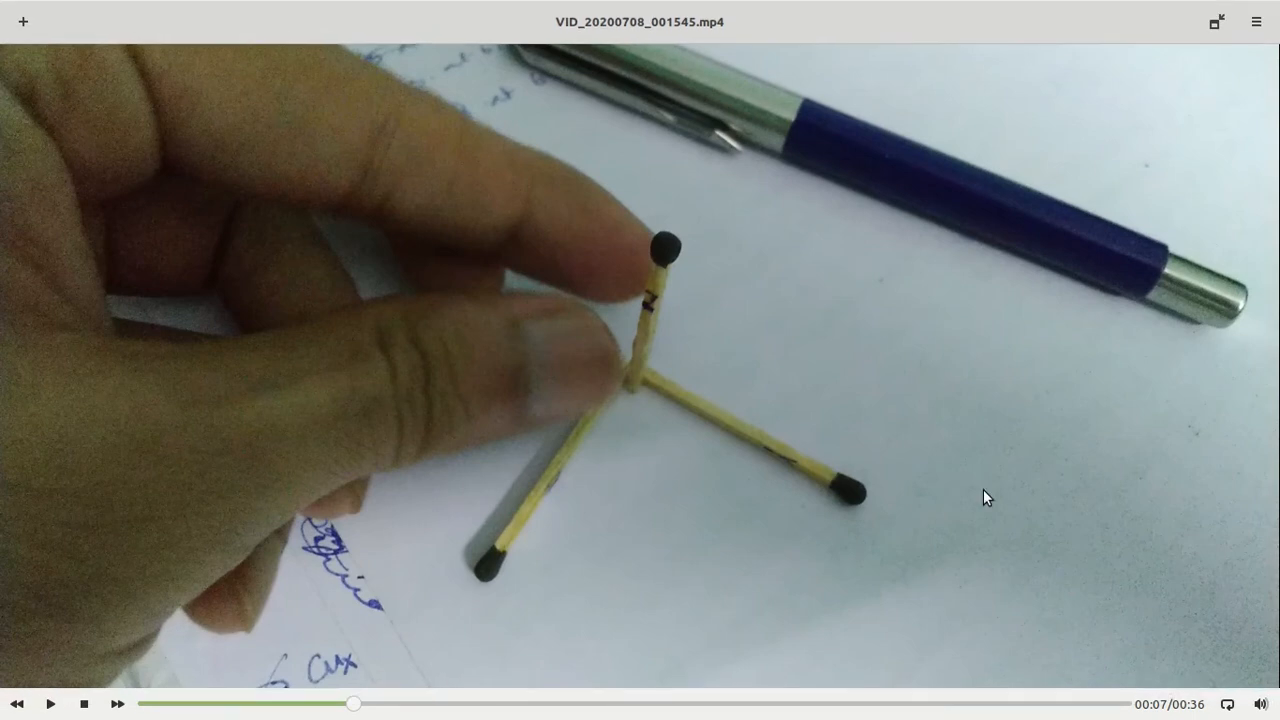
mouse_move(638, 388)
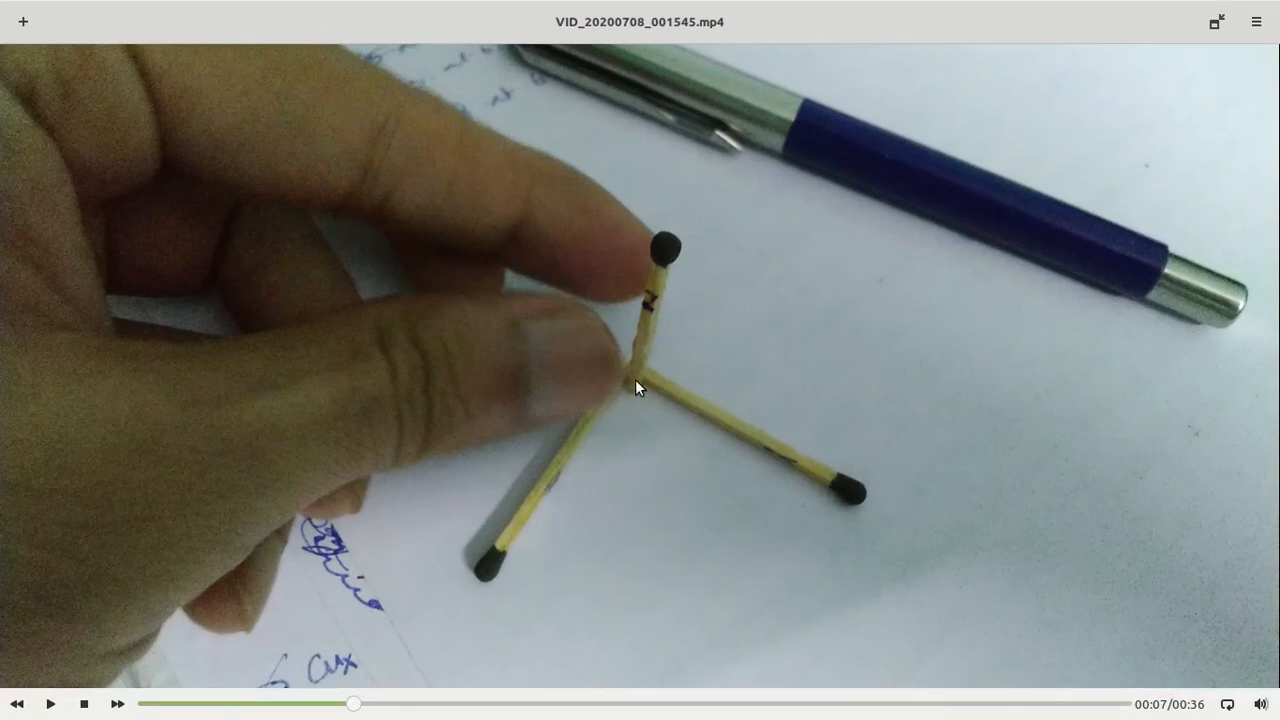
mouse_move(512, 550)
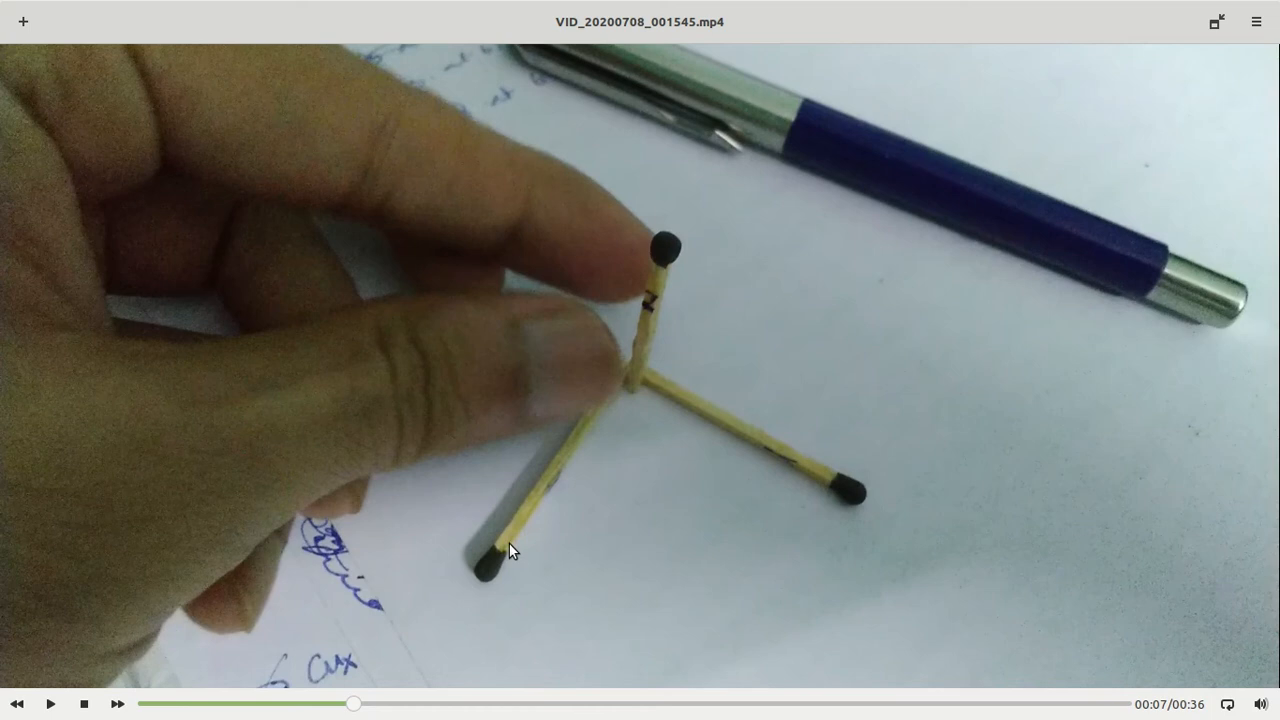
mouse_move(744, 284)
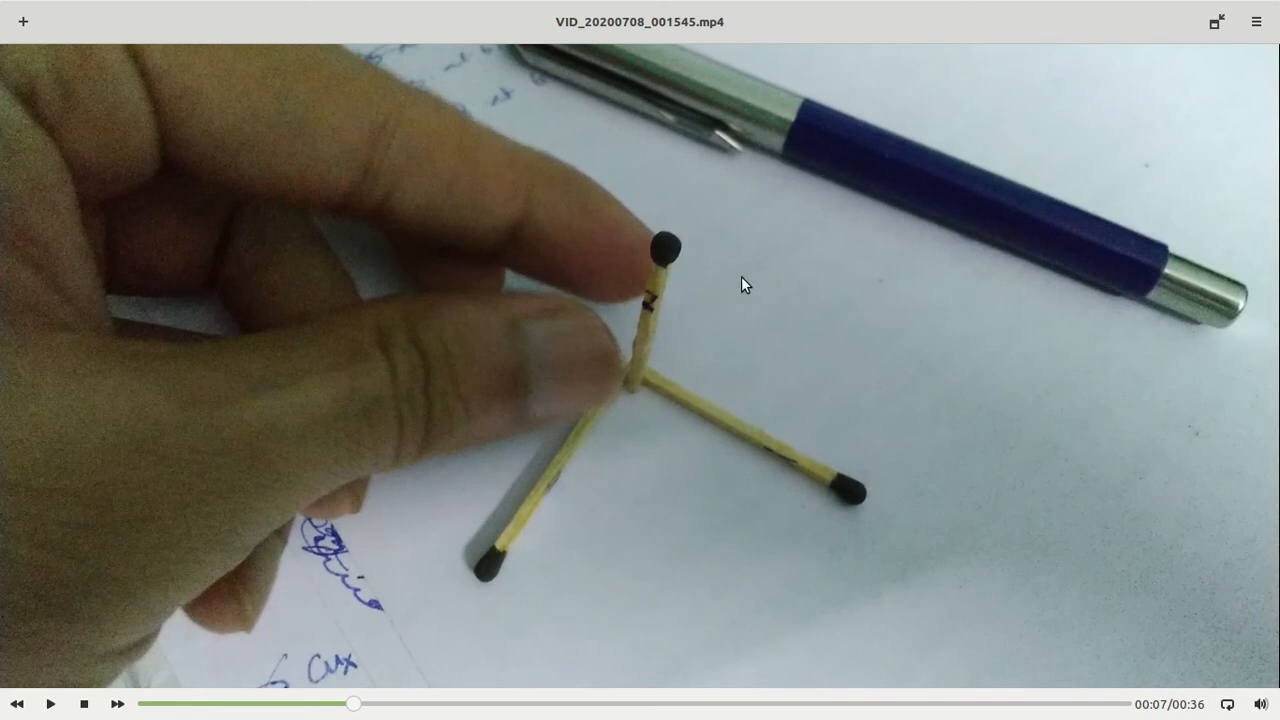
mouse_move(826, 452)
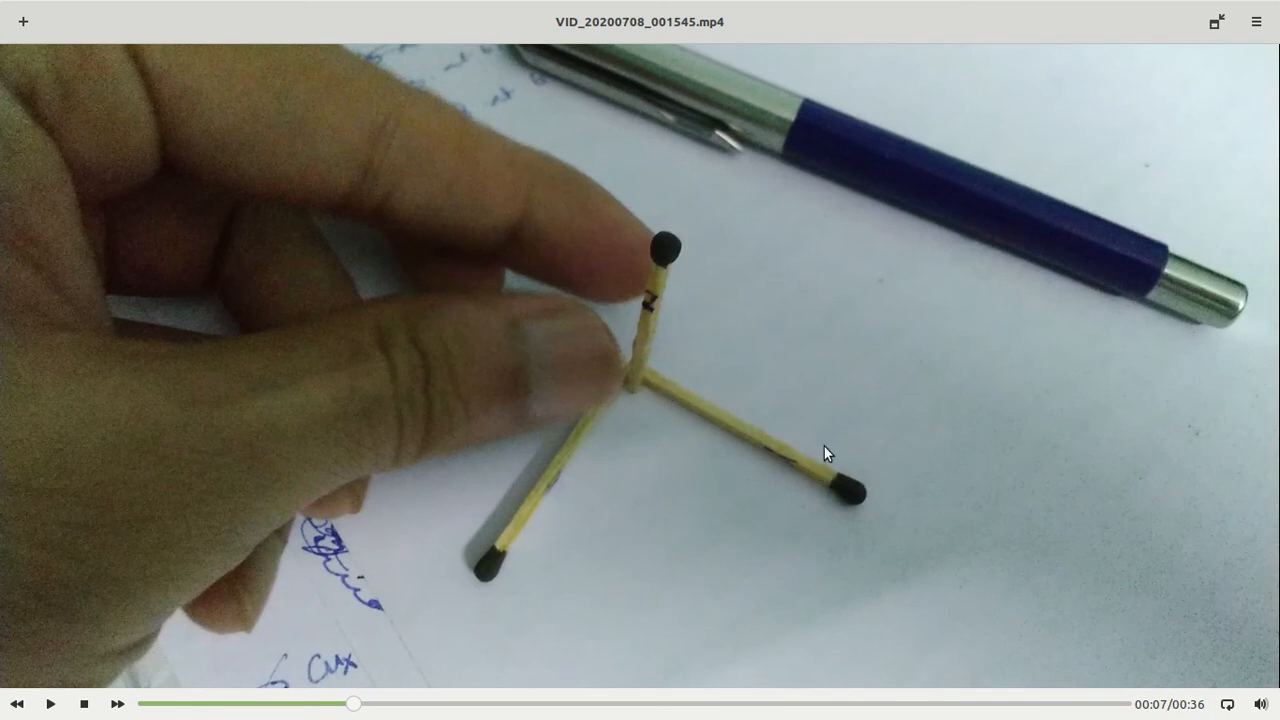
mouse_move(560, 484)
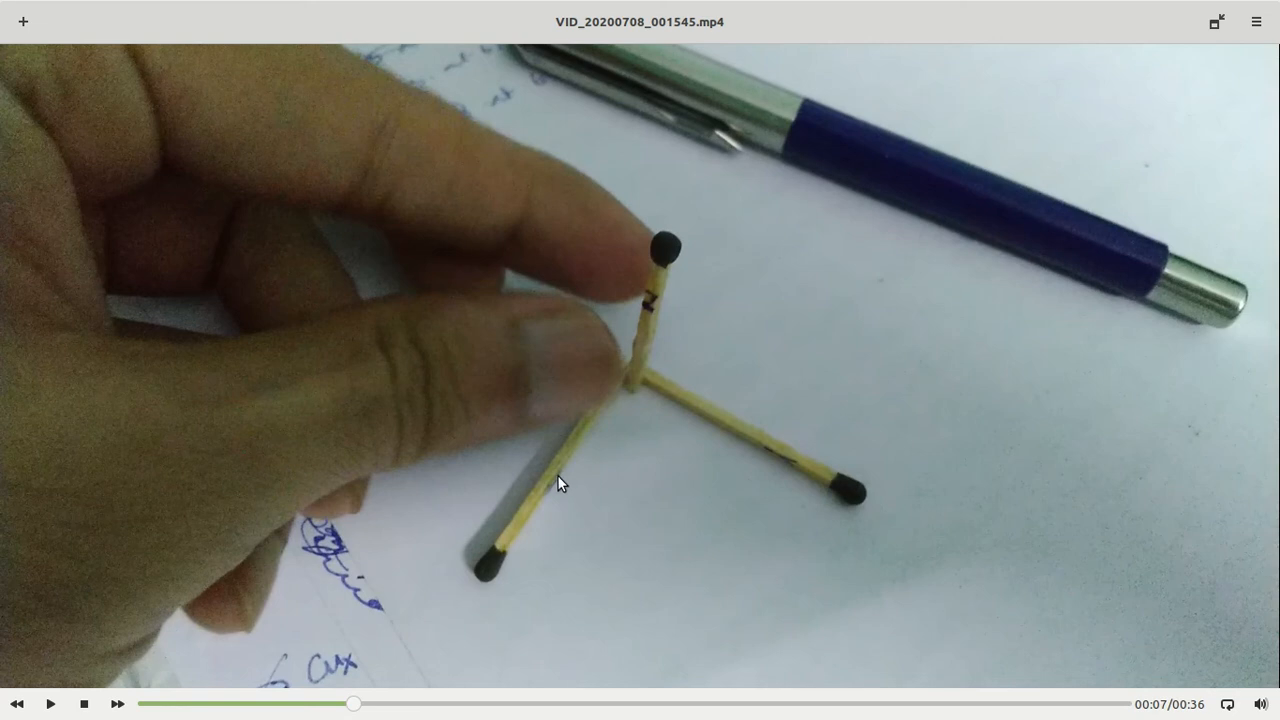
mouse_move(718, 446)
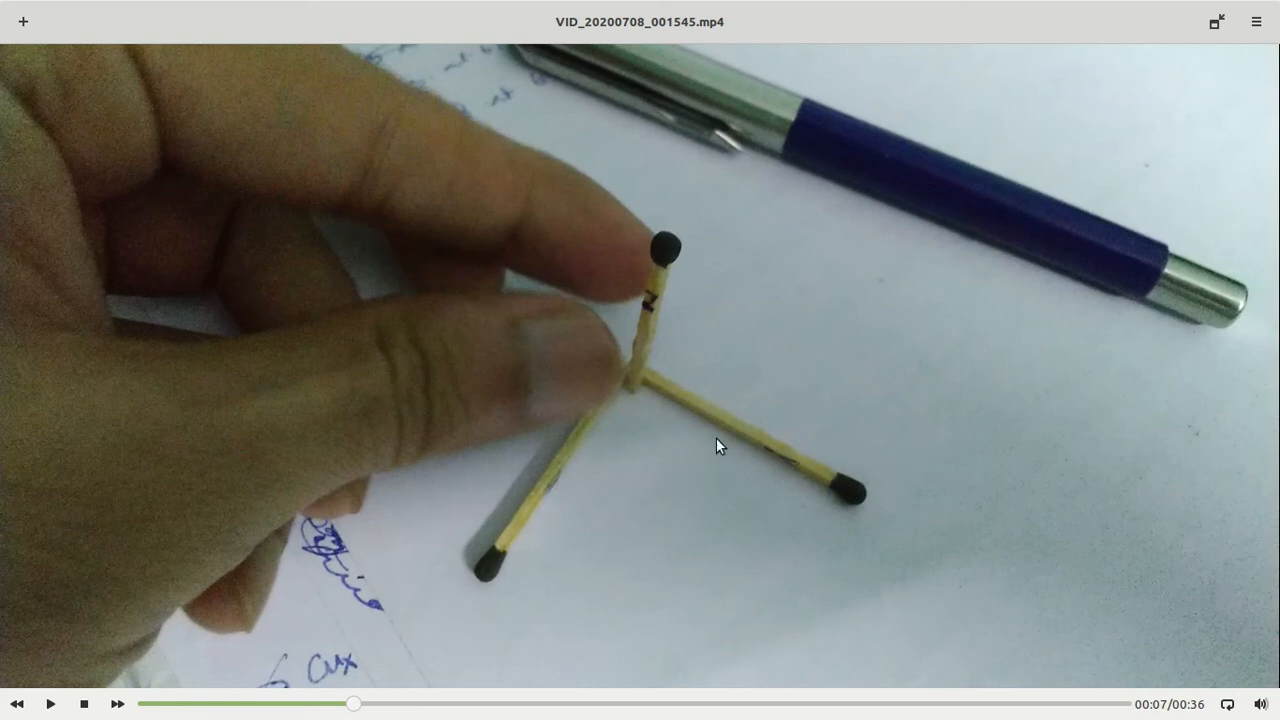
mouse_move(586, 532)
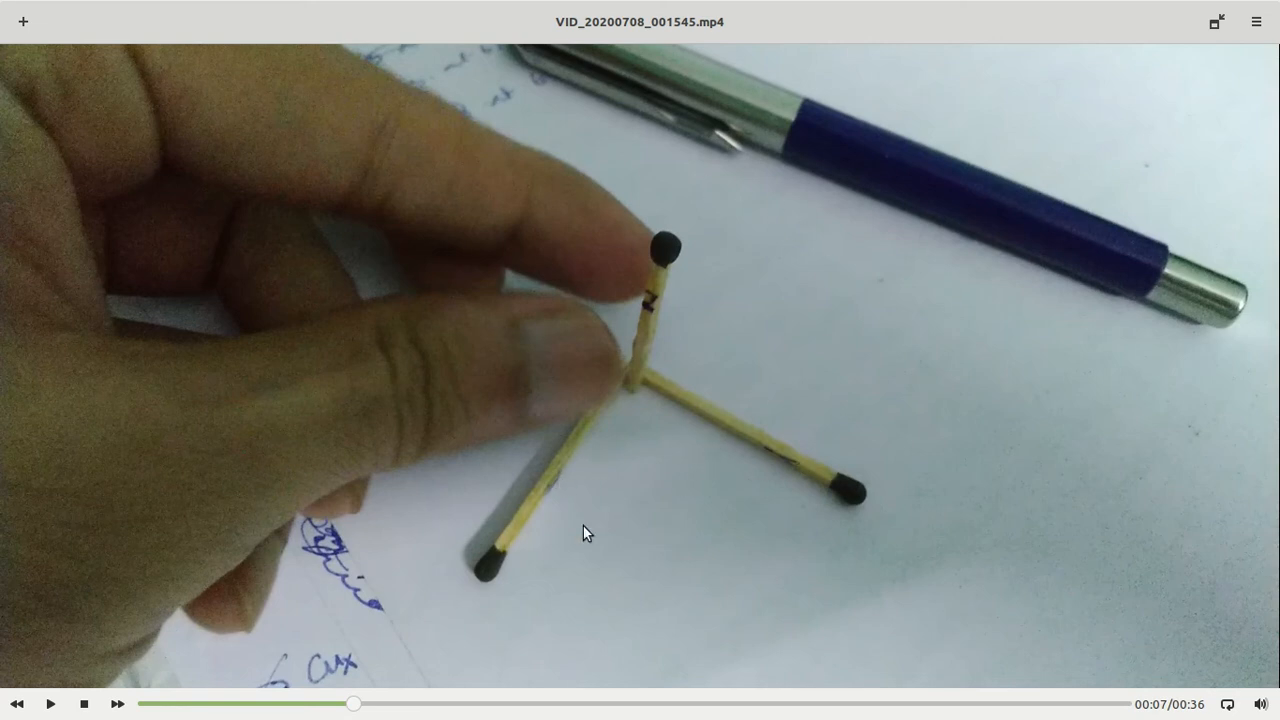
mouse_move(586, 456)
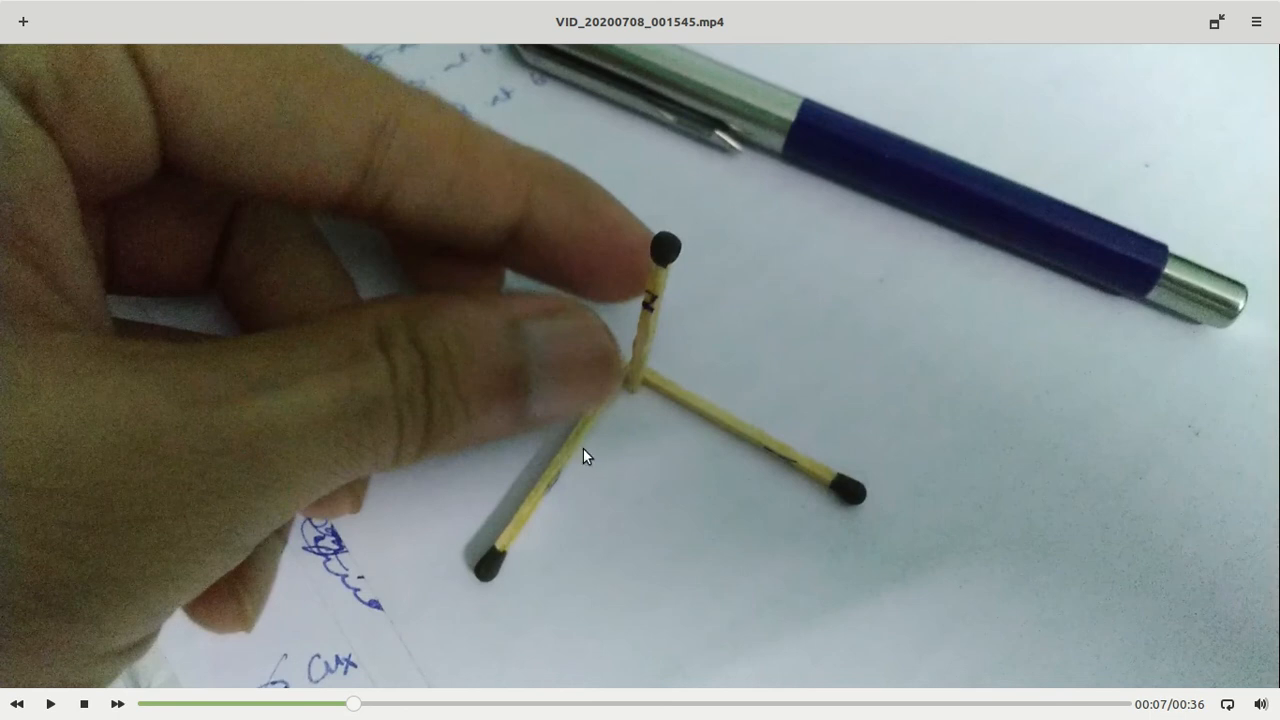
Step: Resume playback past the three-axis matchstick model at 00:07
click(52, 704)
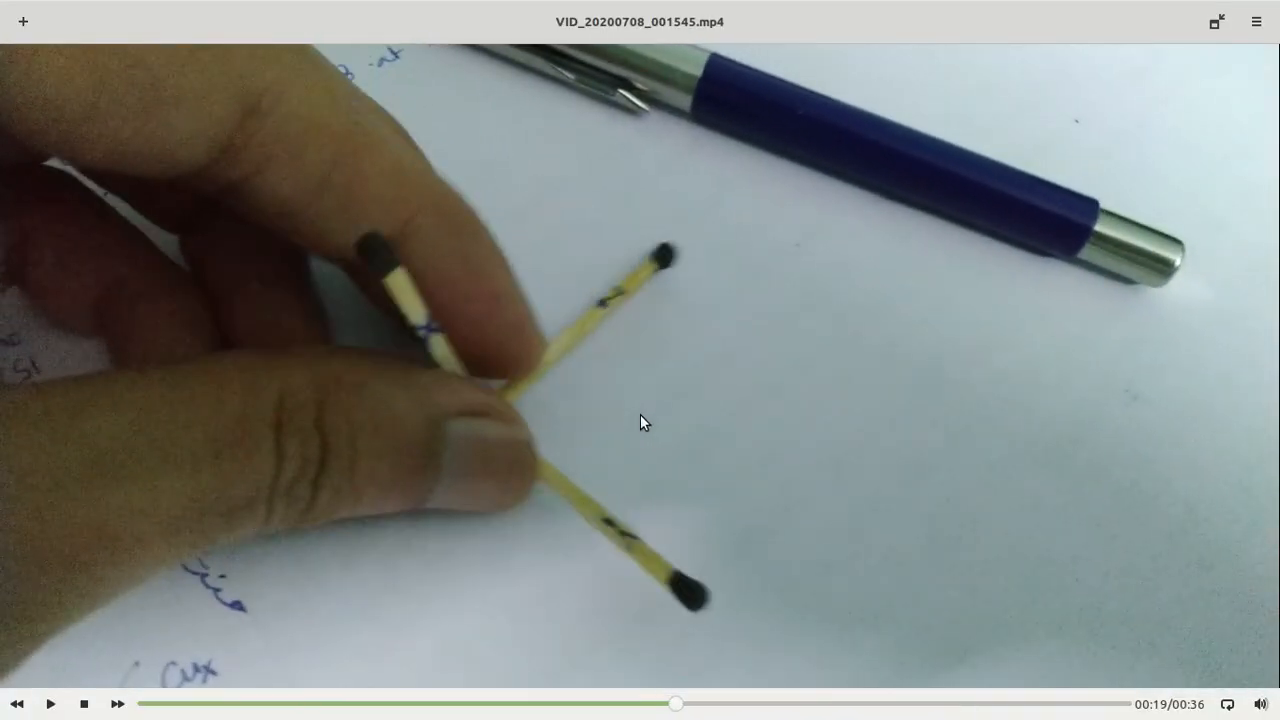
Step: Pause the video at 00:19 on the crossed matchsticks
click(50, 704)
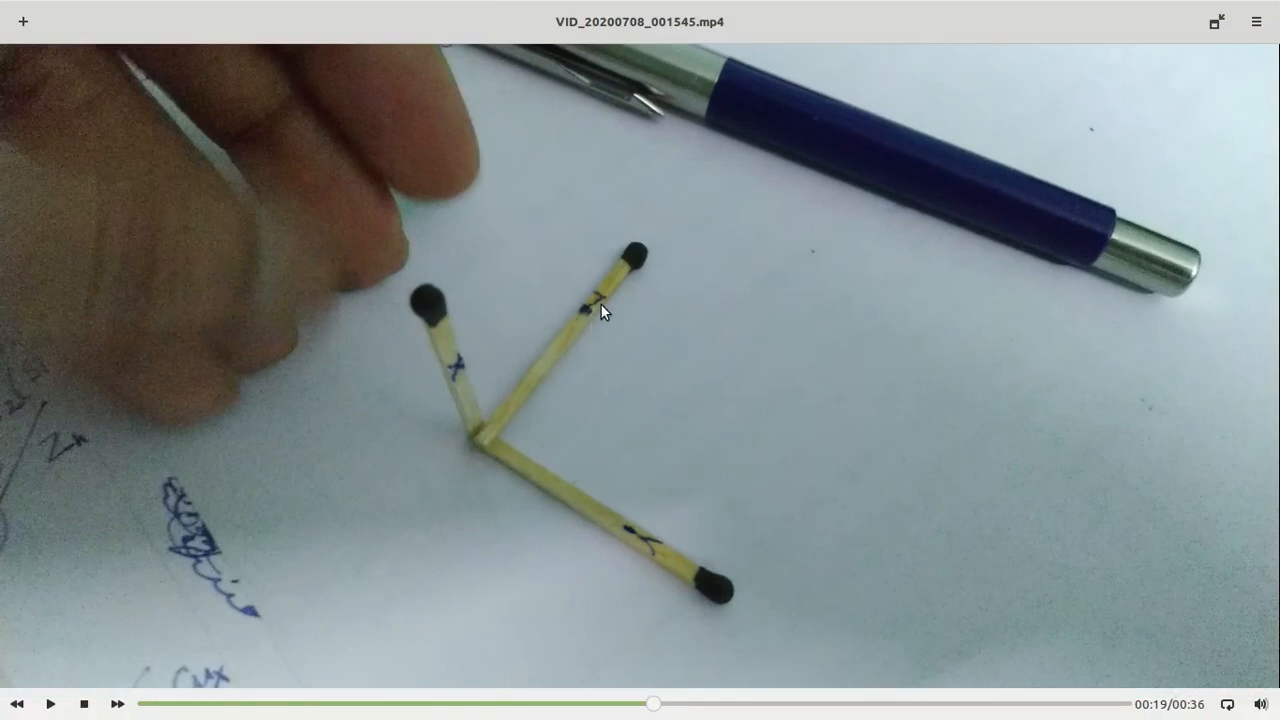
mouse_move(588, 500)
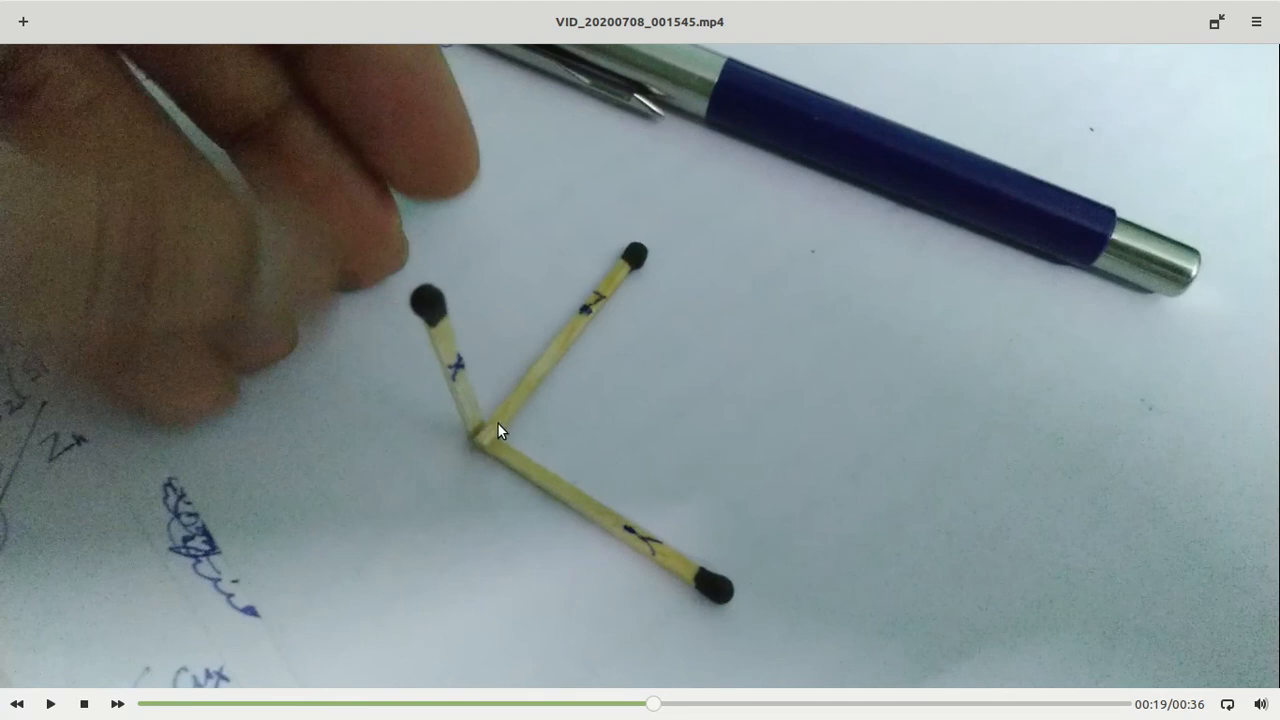
mouse_move(316, 200)
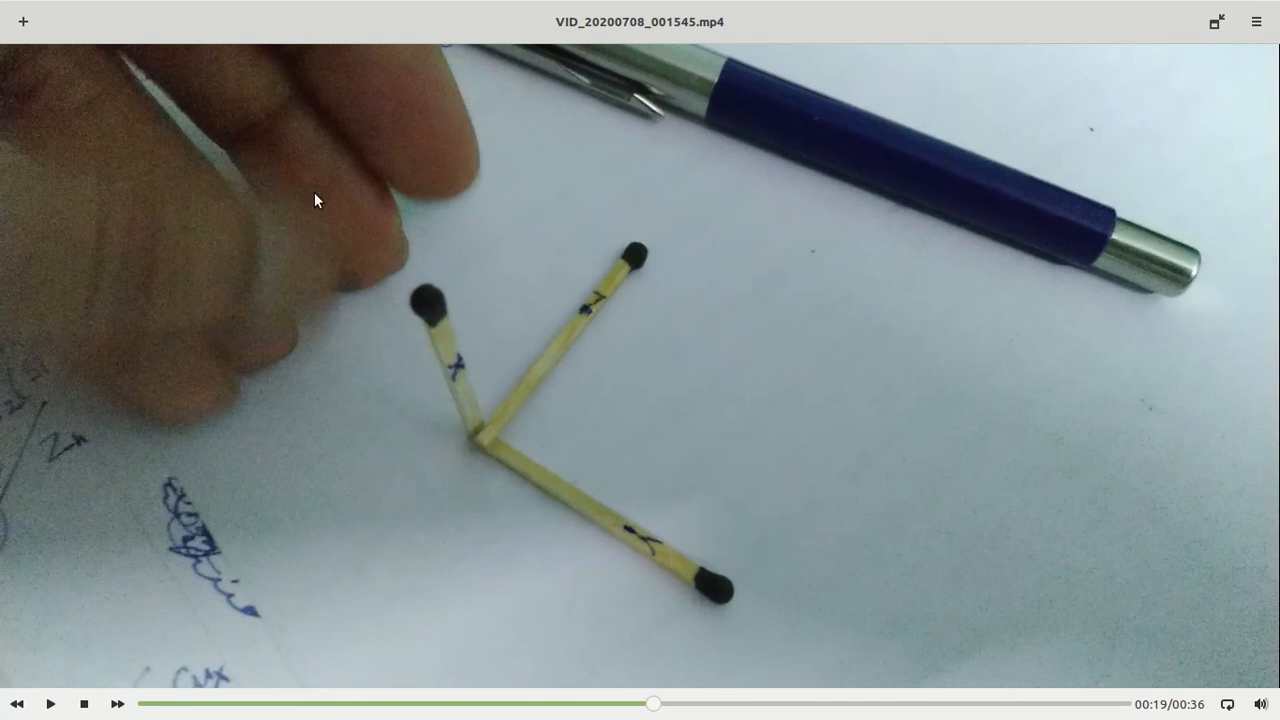
mouse_move(804, 312)
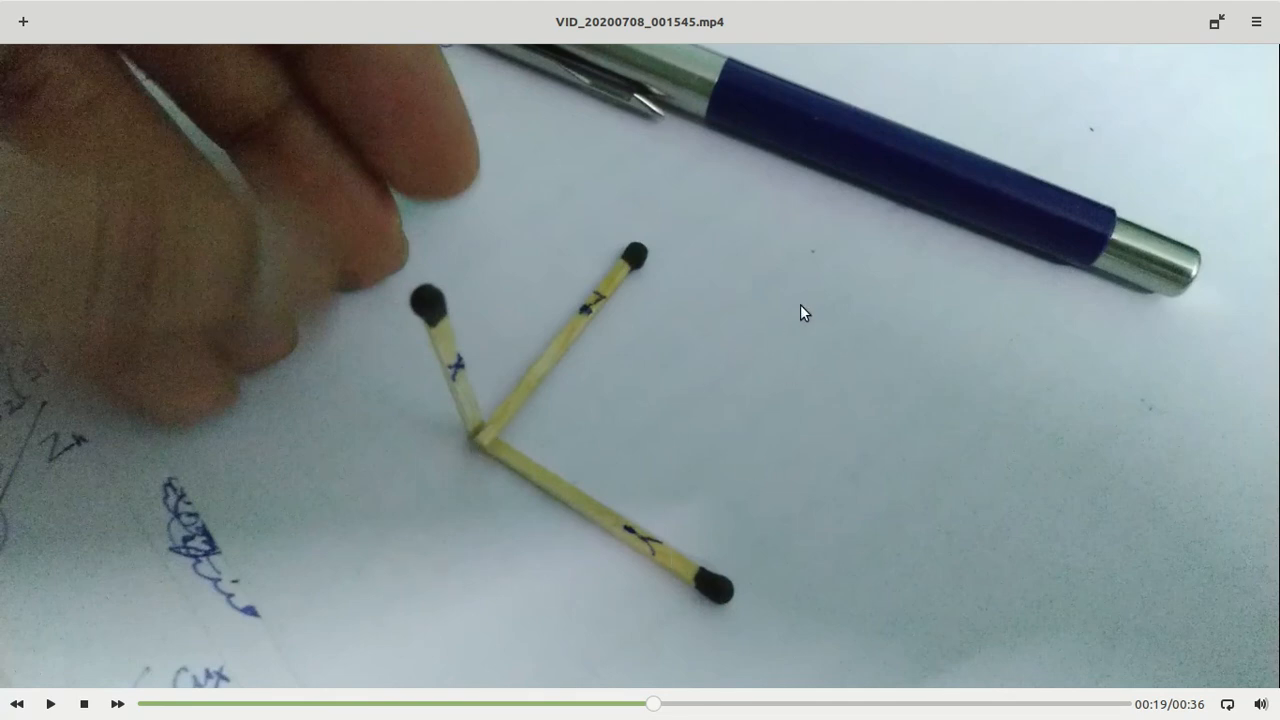
mouse_move(632, 518)
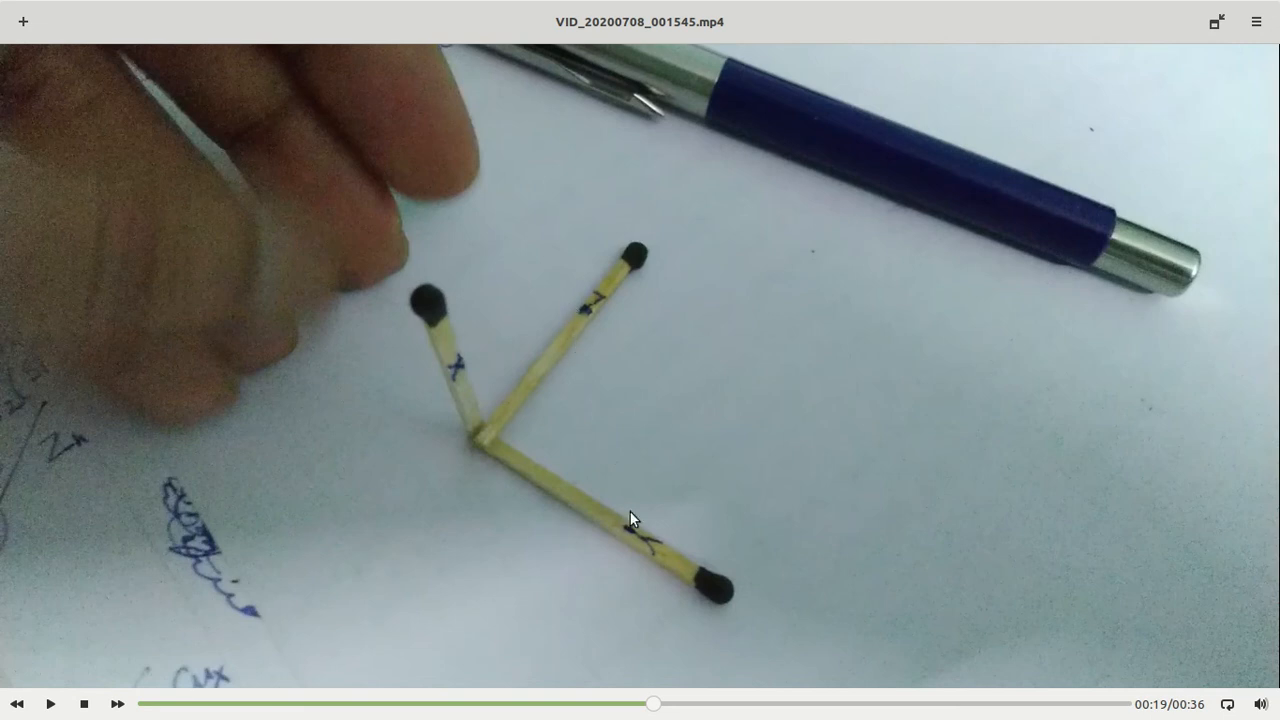
mouse_move(636, 360)
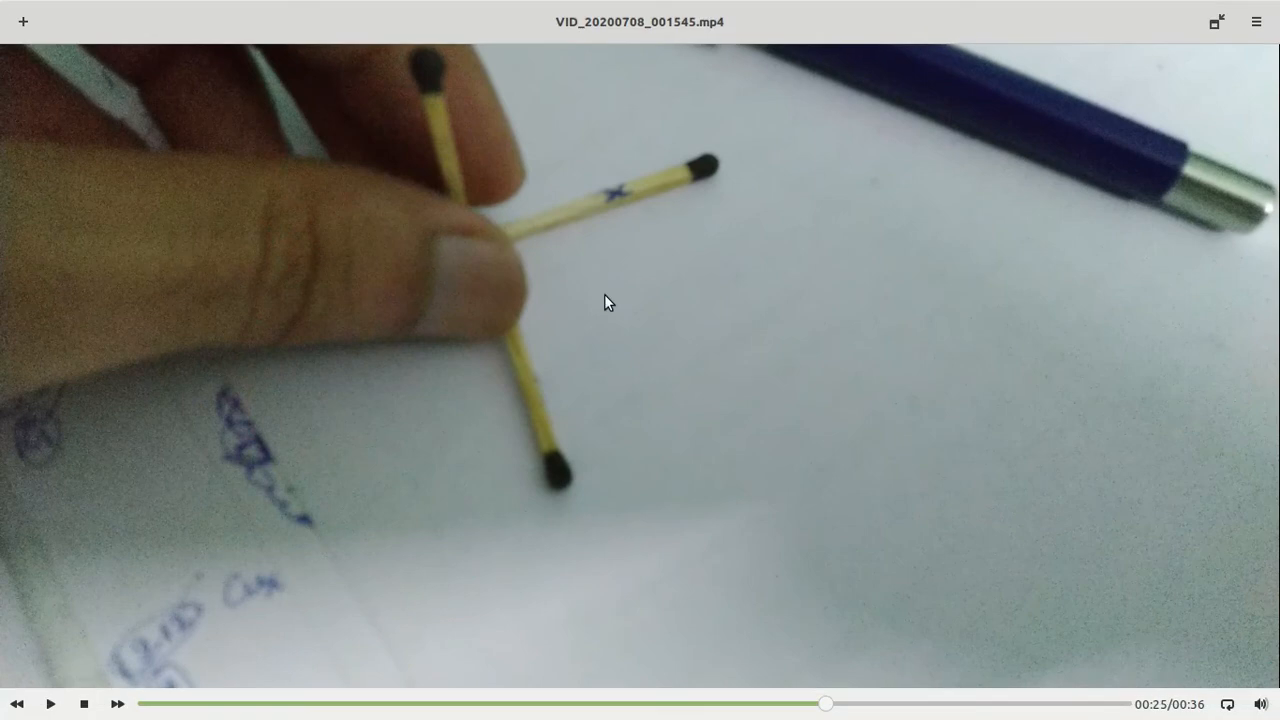
mouse_move(548, 432)
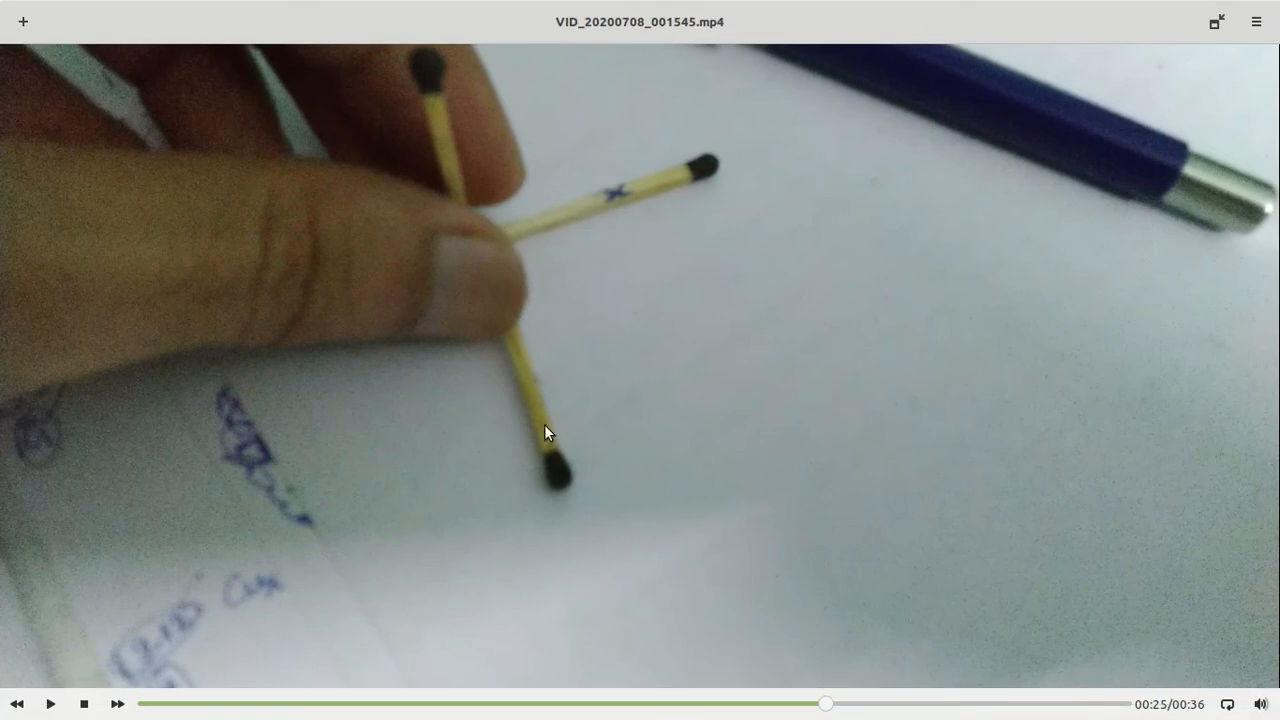
mouse_move(340, 400)
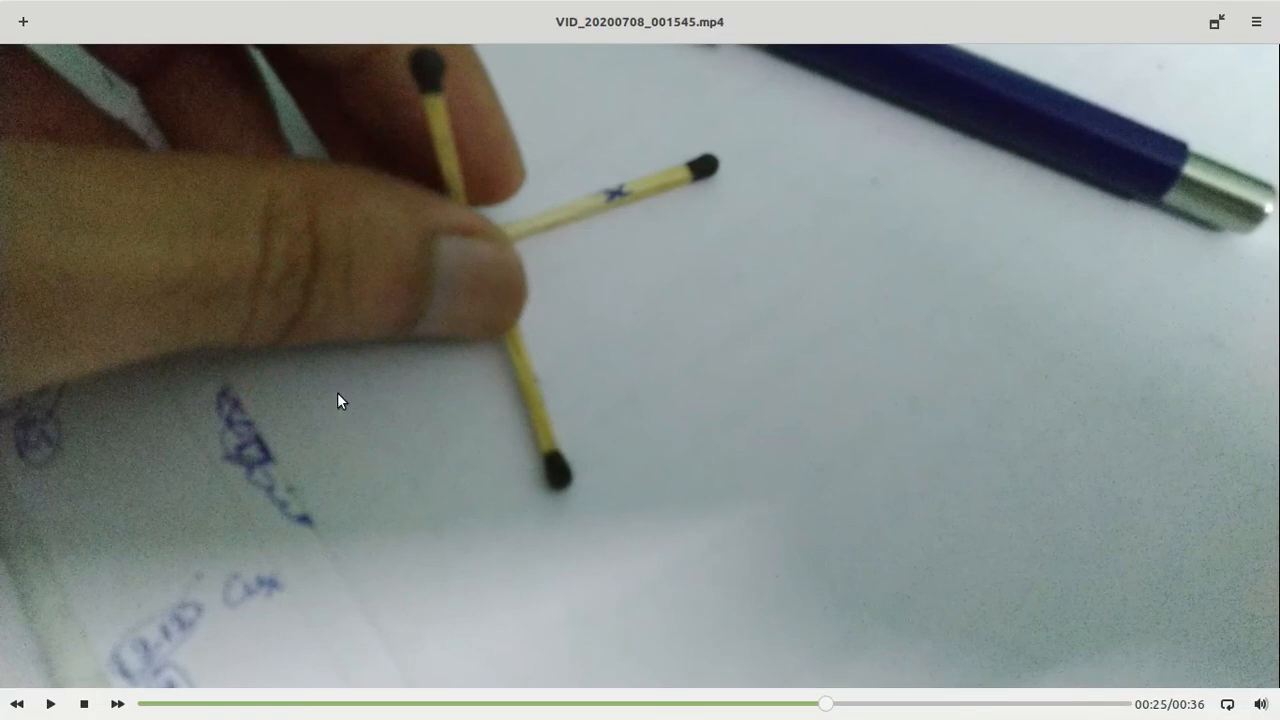
mouse_move(764, 310)
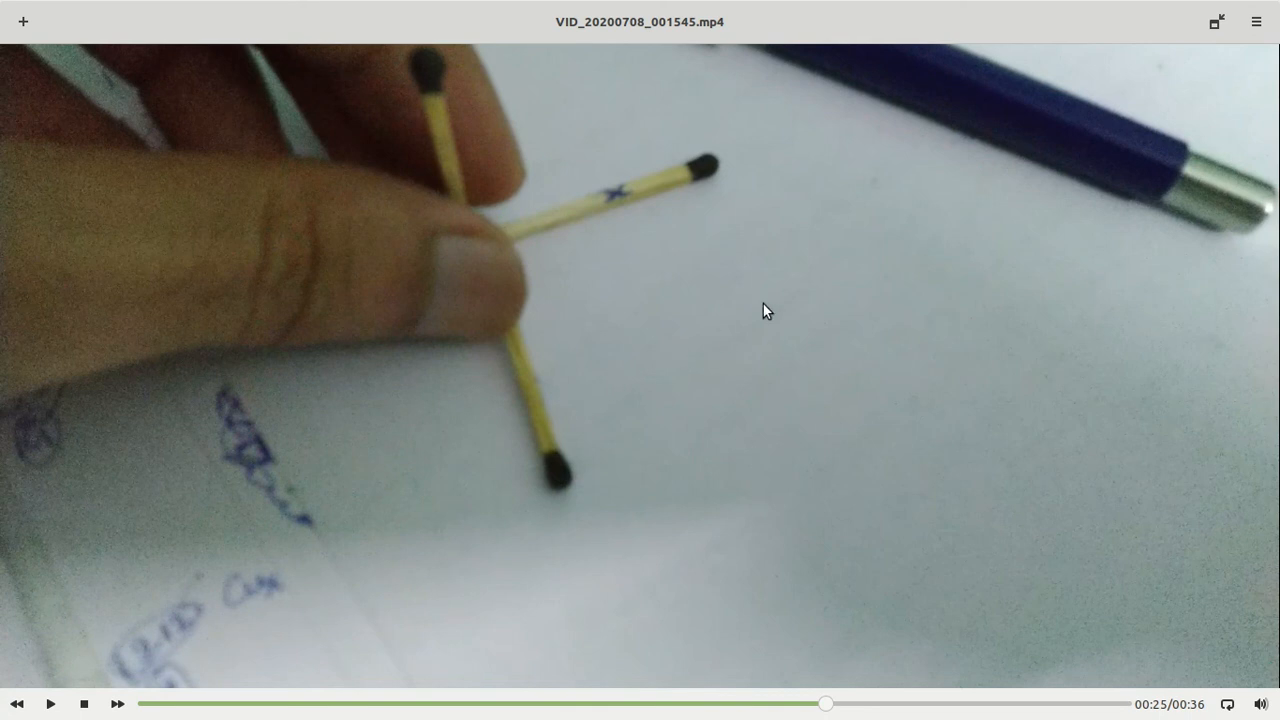
Step: Resume playback from 00:25 toward the three crossed matchsticks
click(50, 704)
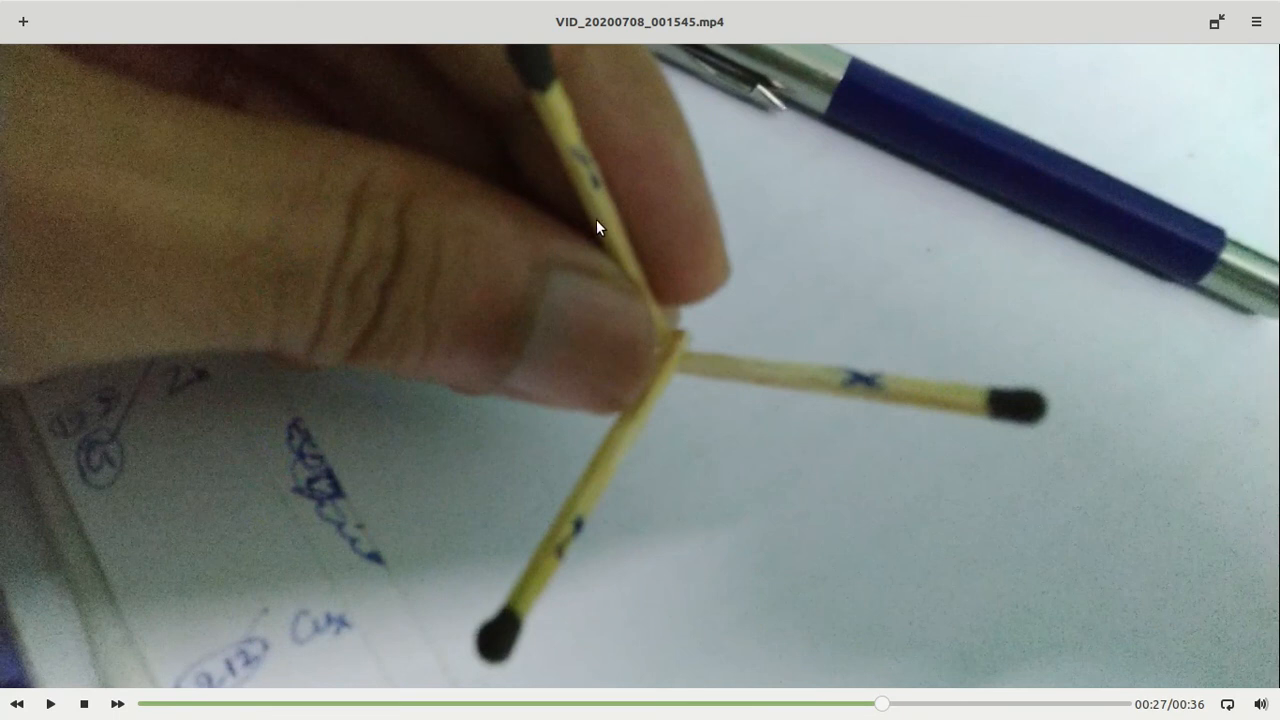
mouse_move(752, 498)
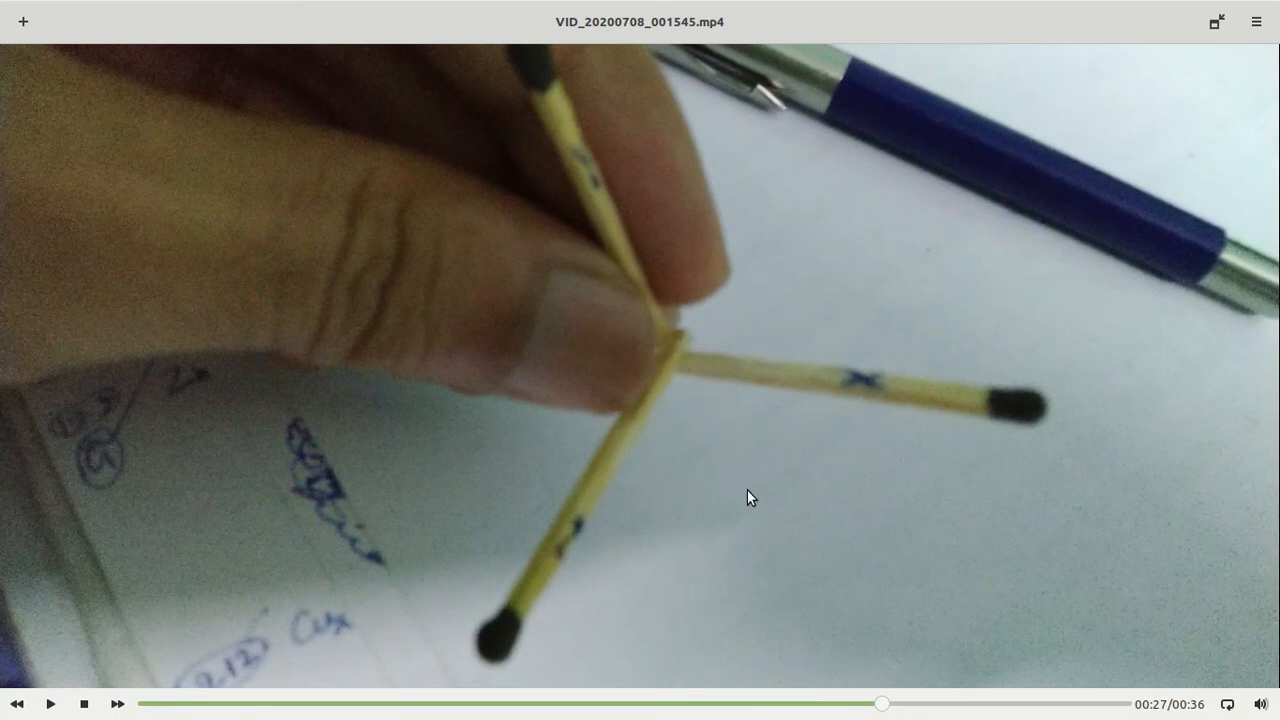
mouse_move(814, 400)
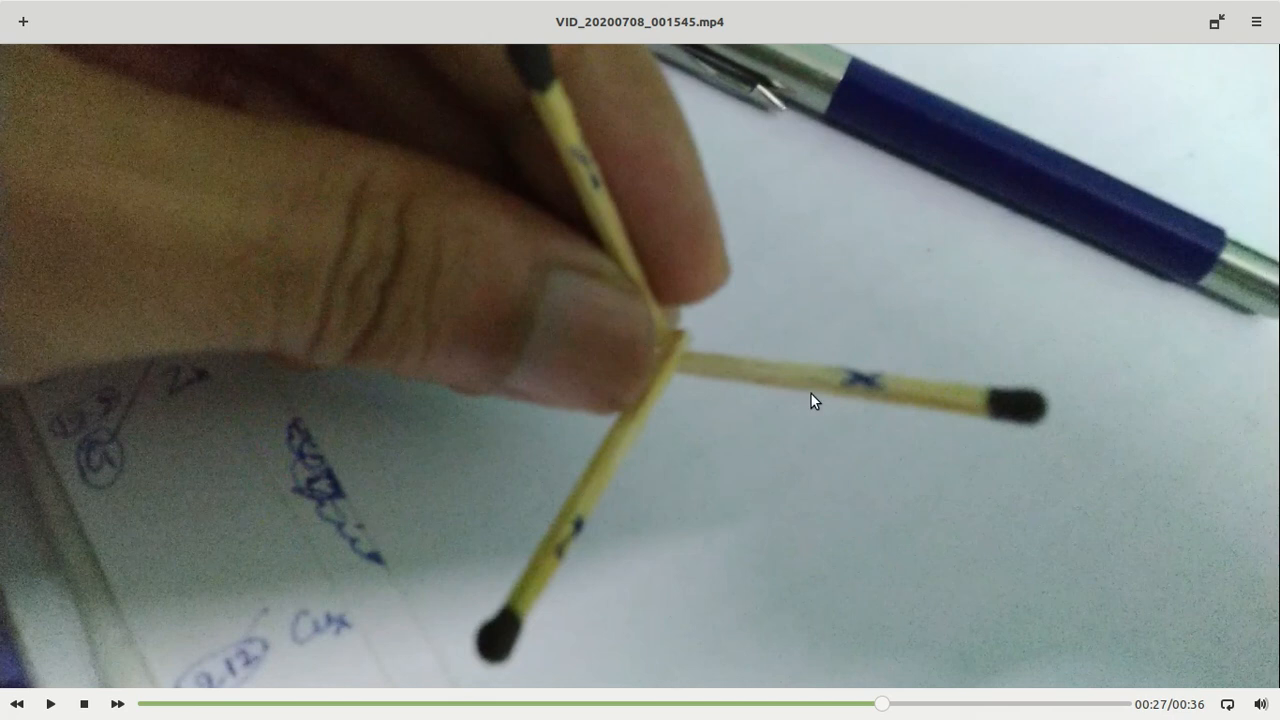
mouse_move(668, 364)
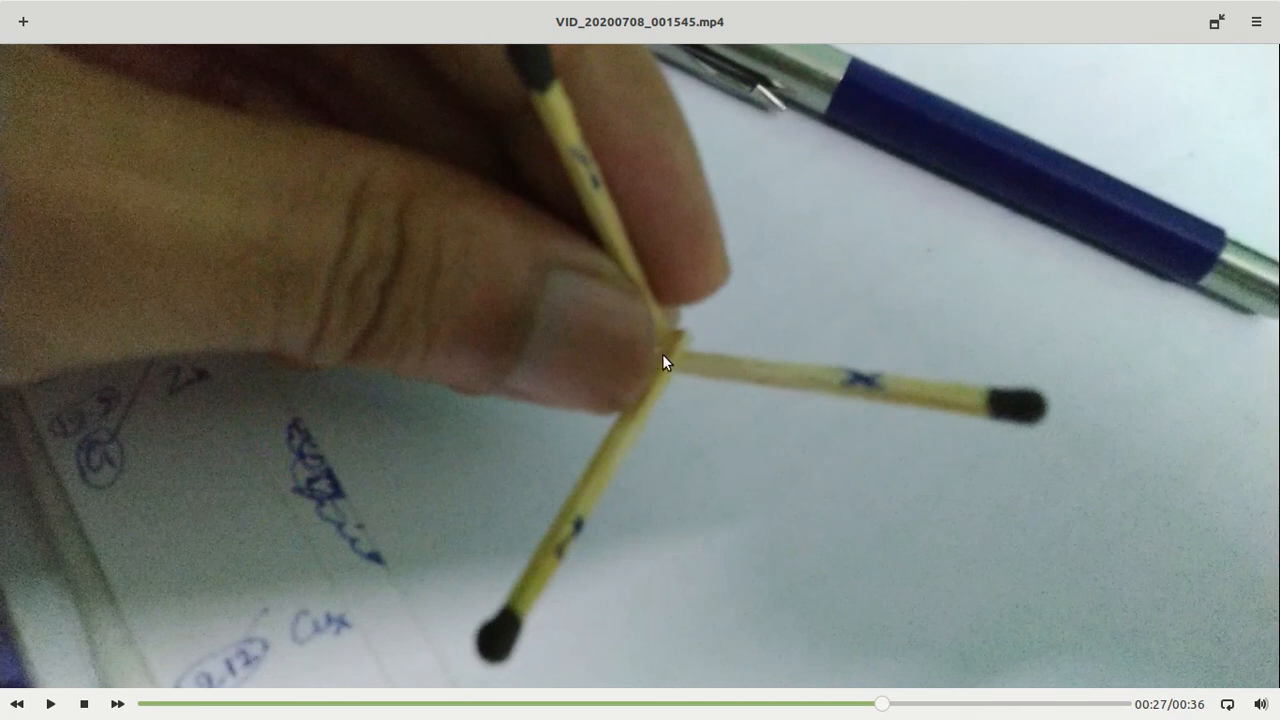
mouse_move(520, 528)
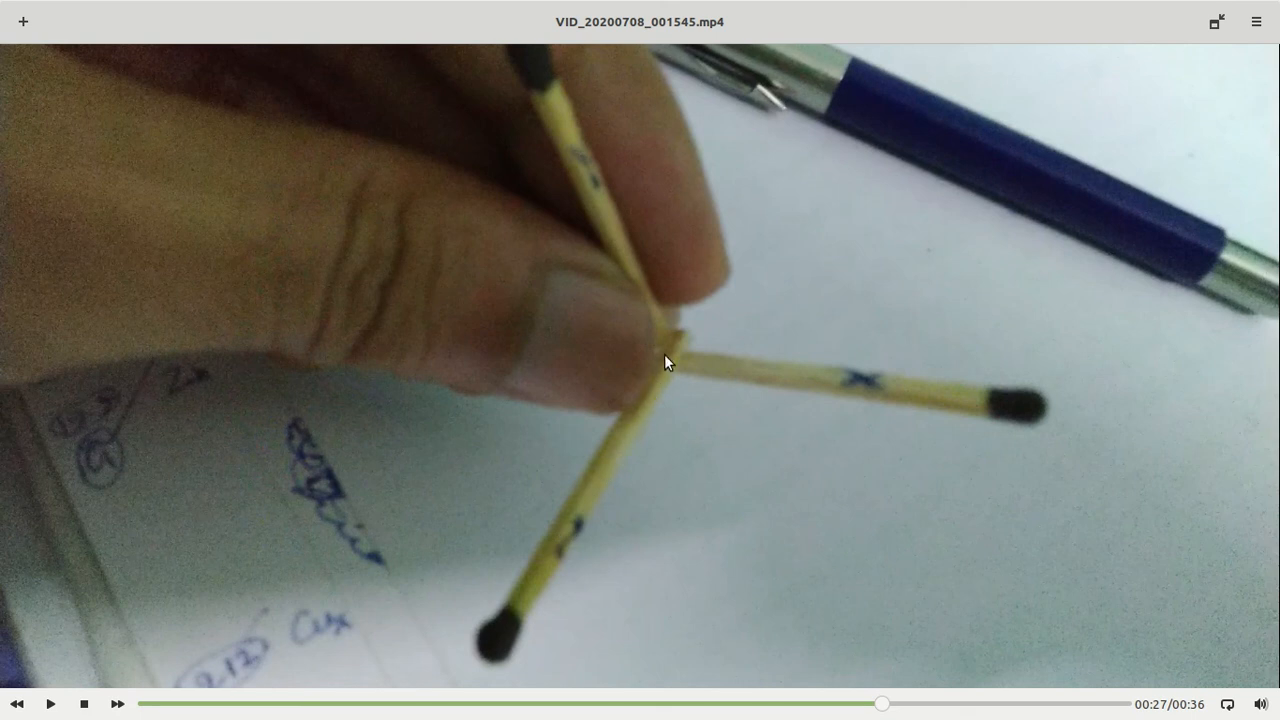
mouse_move(768, 212)
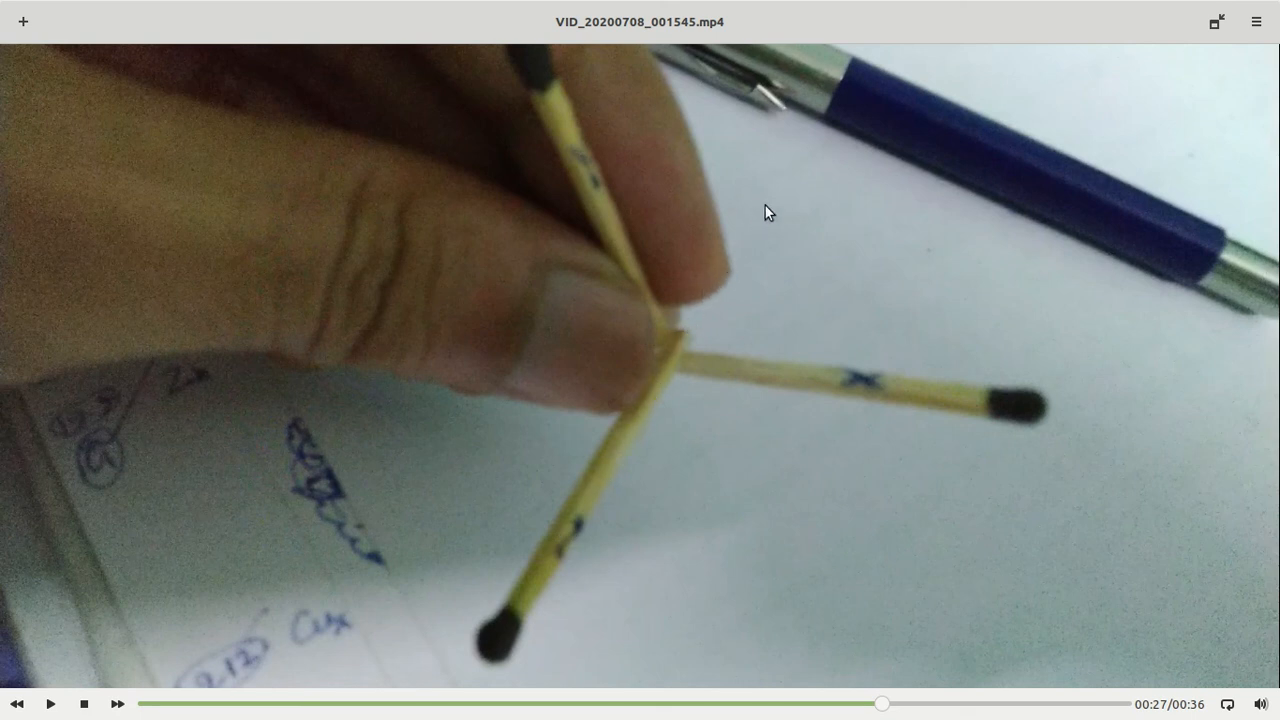
mouse_move(912, 124)
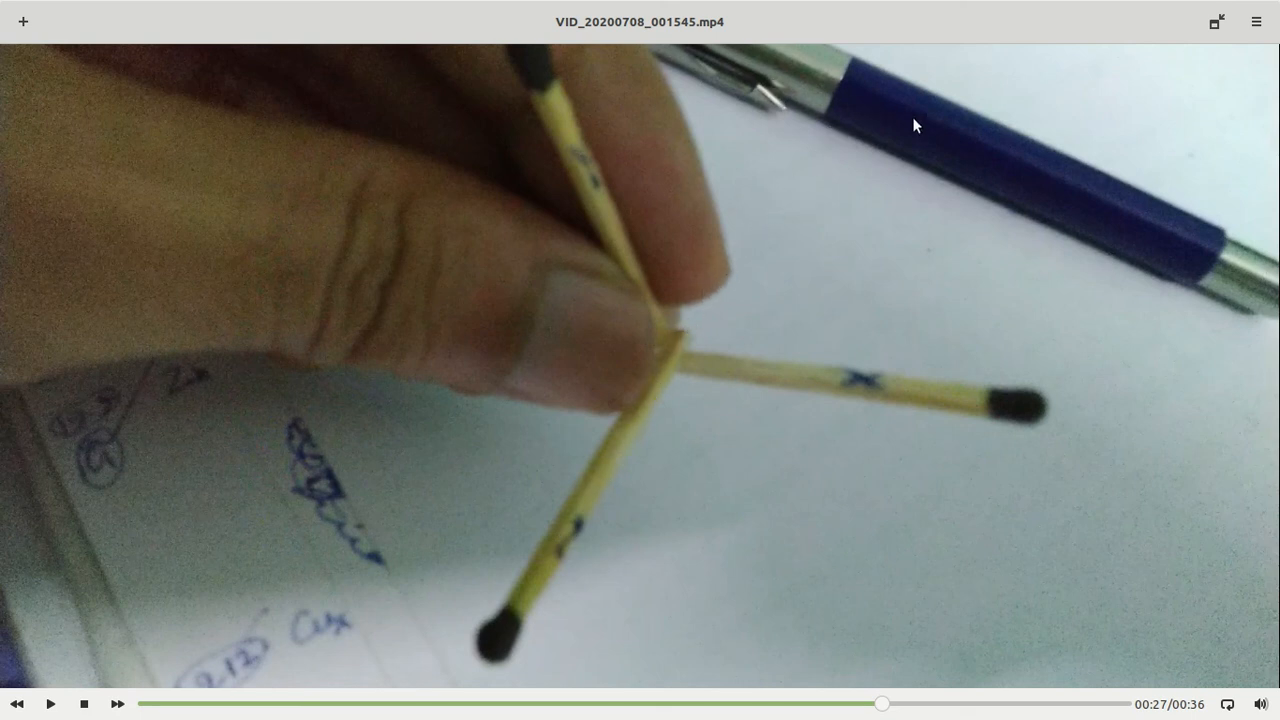
mouse_move(698, 332)
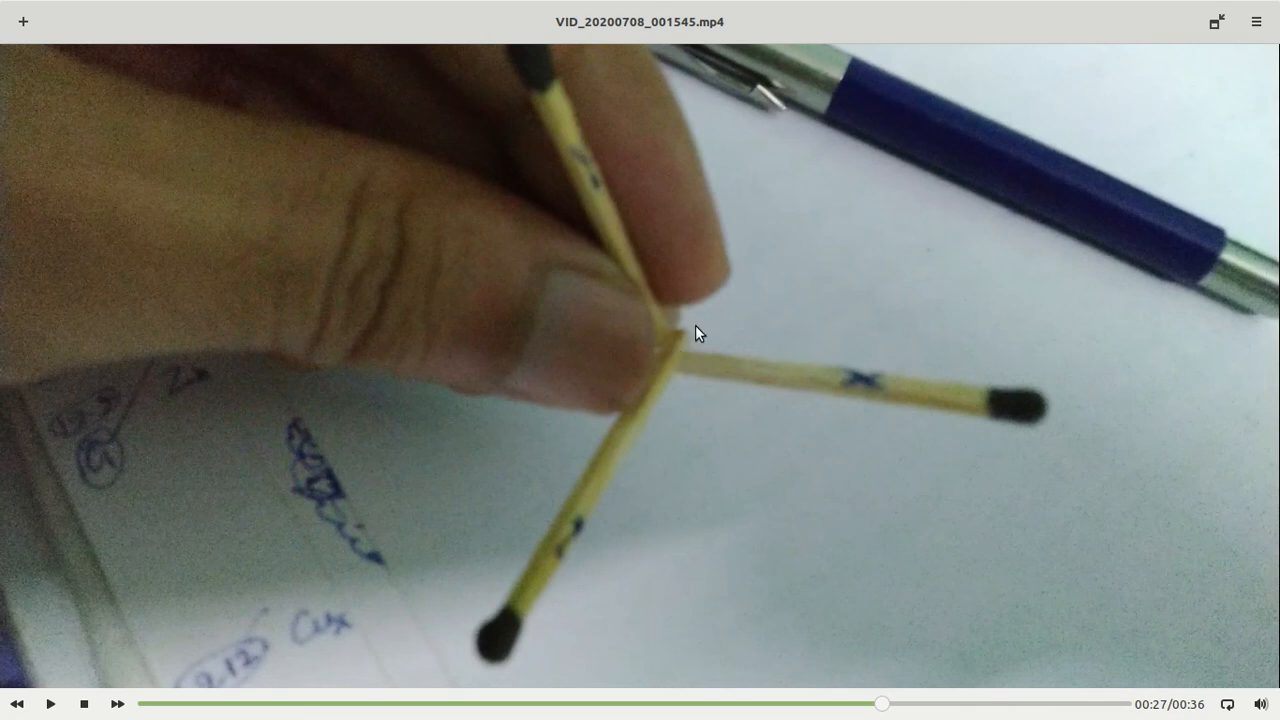
mouse_move(670, 364)
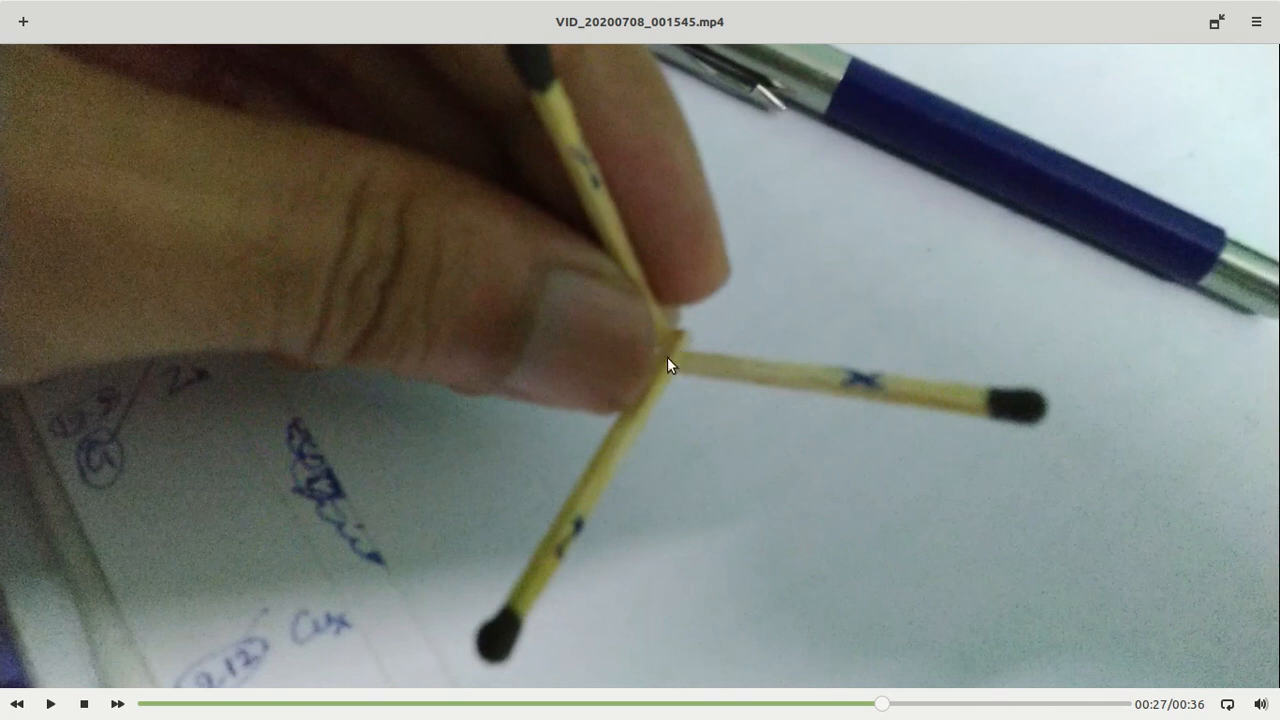
mouse_move(610, 264)
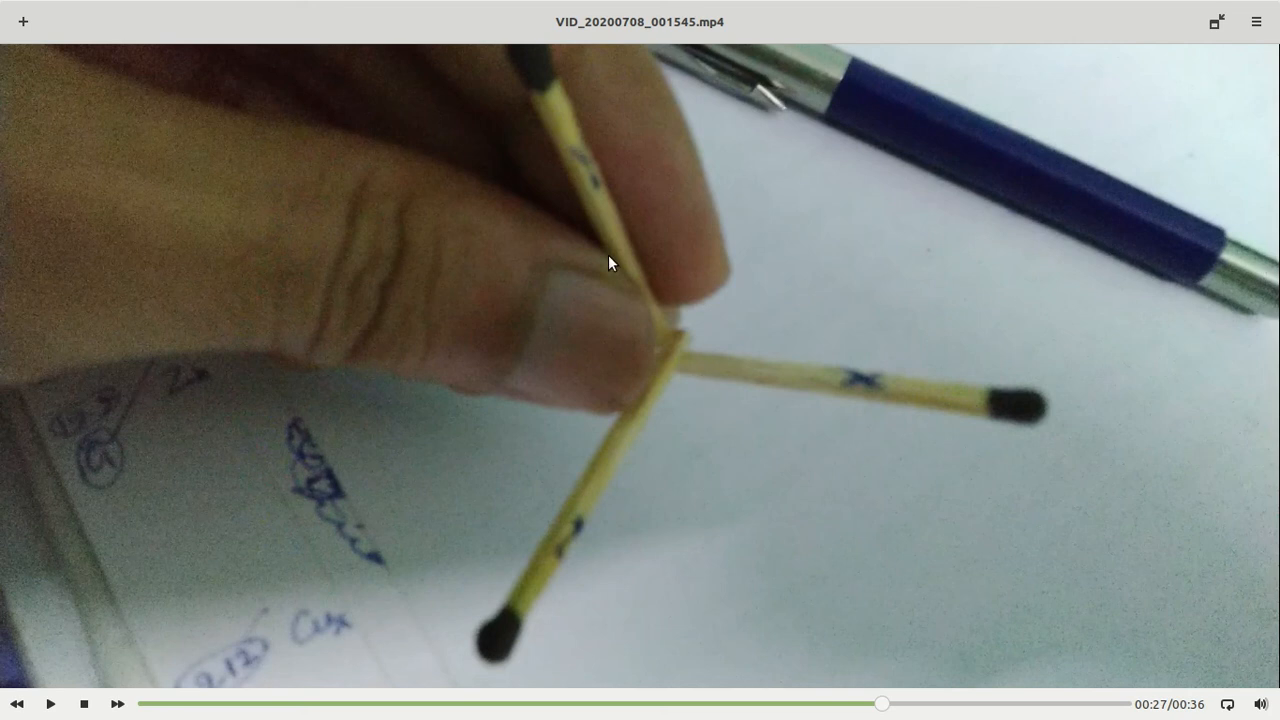
mouse_move(890, 110)
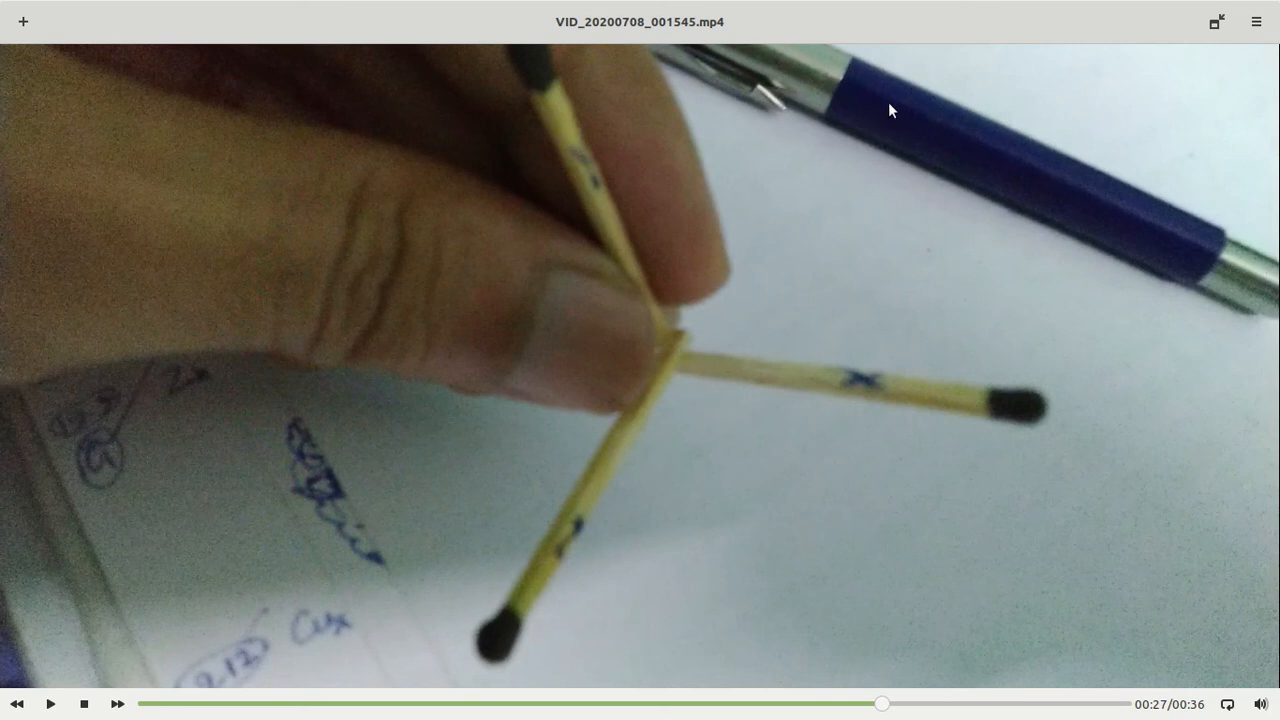
mouse_move(730, 368)
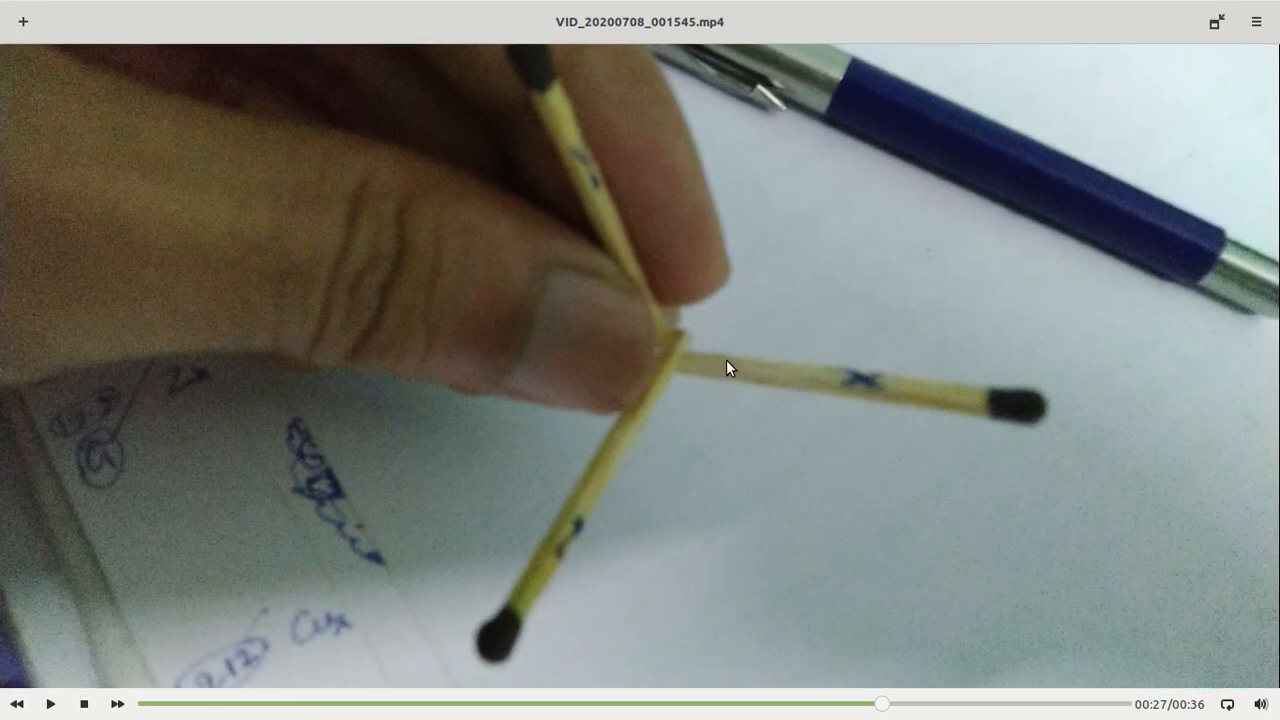
mouse_move(858, 164)
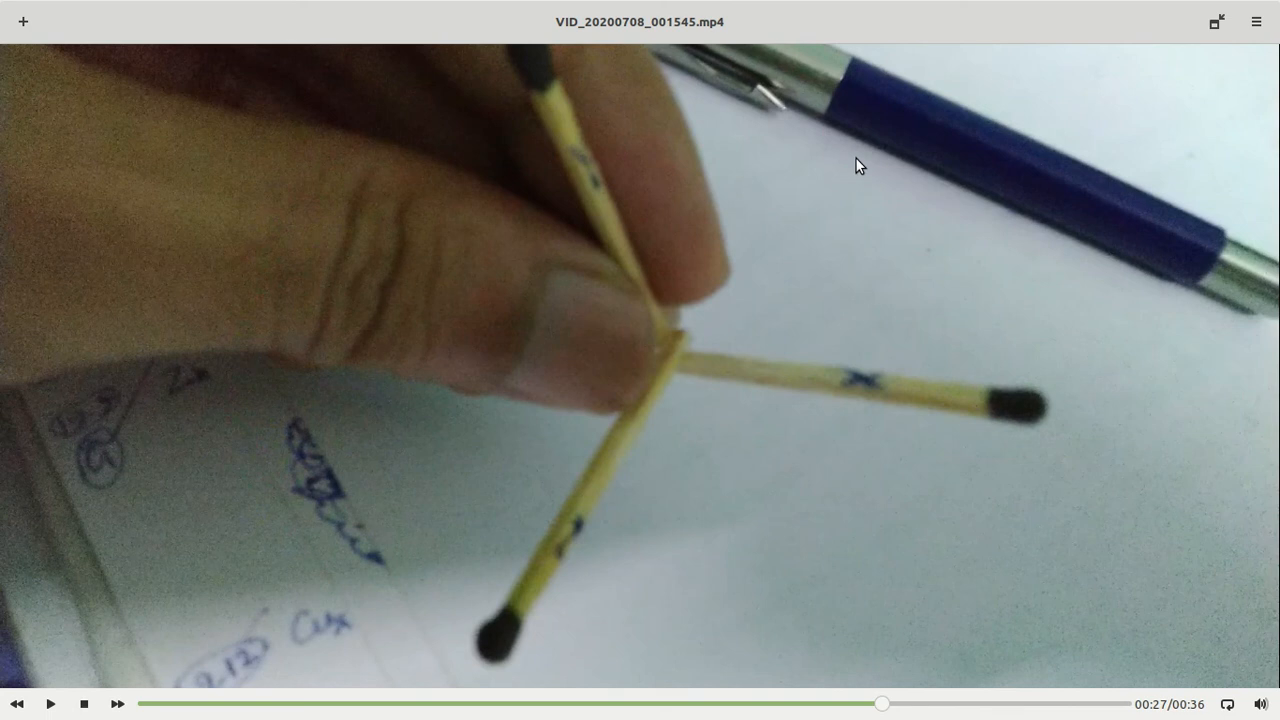
mouse_move(706, 198)
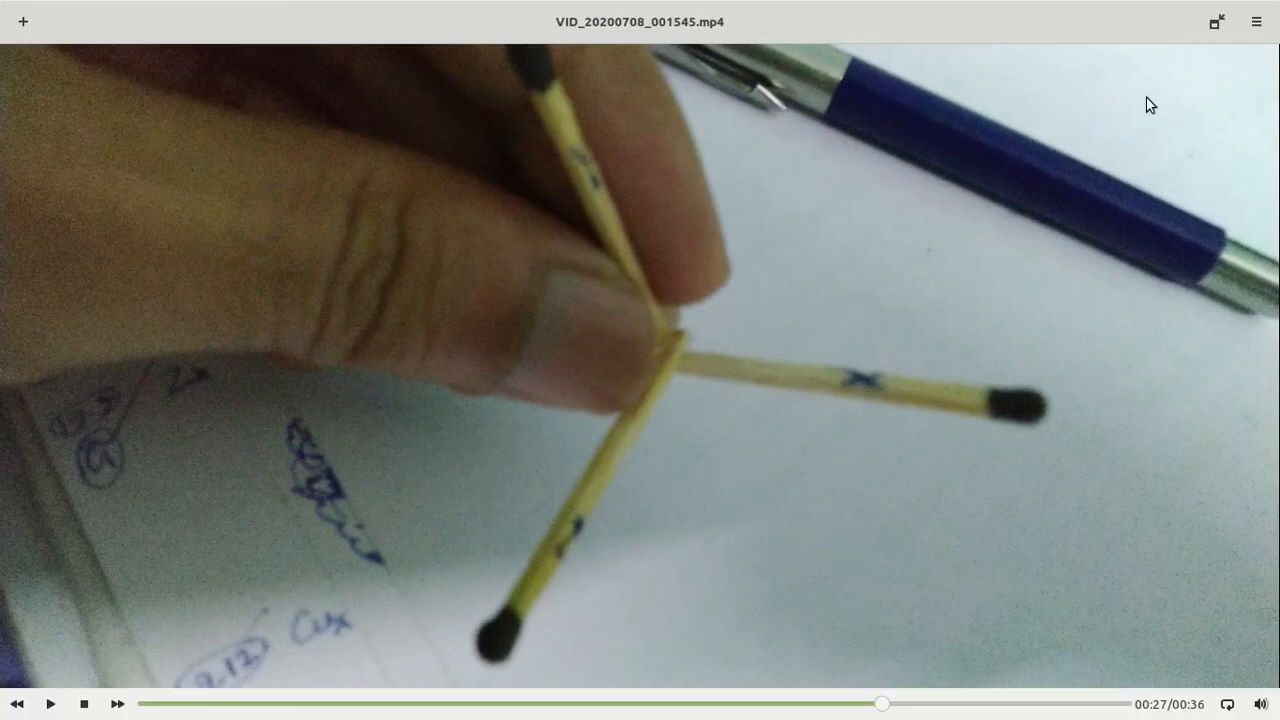
Step: Leave fullscreen so the video sits in a window over the desktop at 00:27
click(1216, 22)
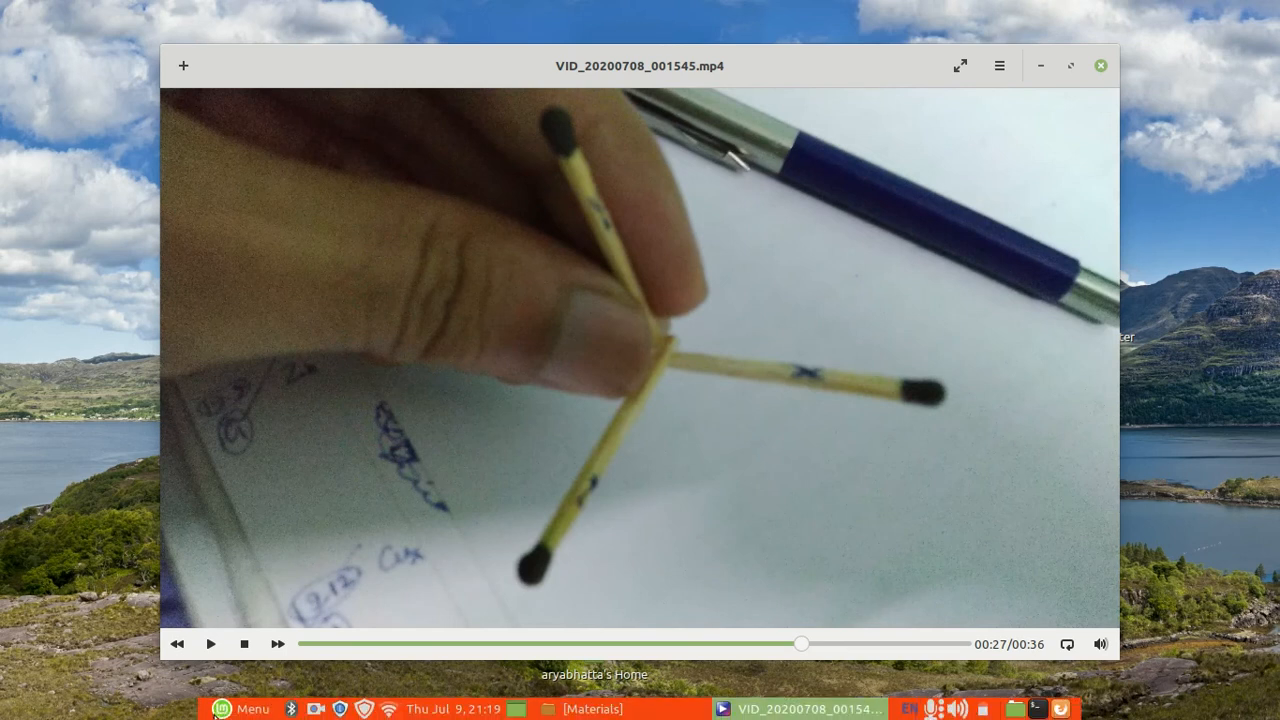